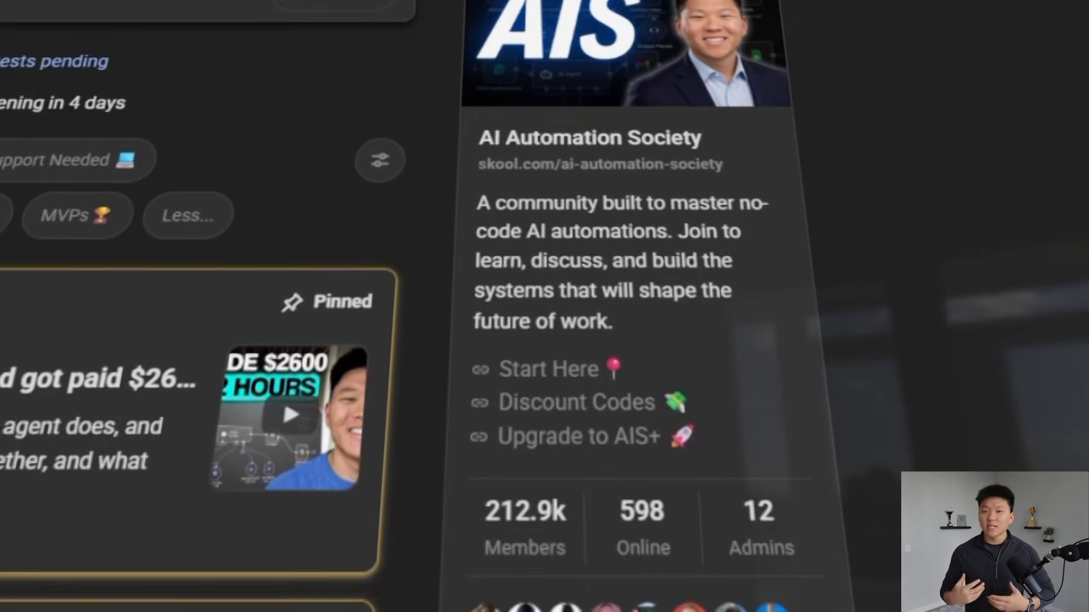
Step: Scroll to the What Do I Build?? whiteboard showing the four-tier AI pyramid
scroll("down", 3)
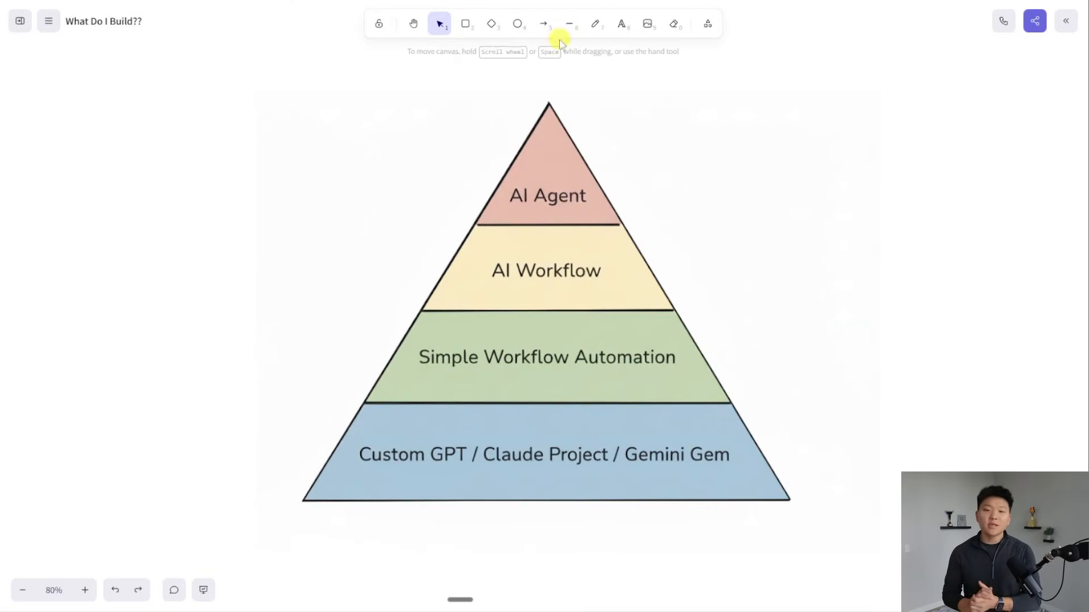
mouse_move(286, 403)
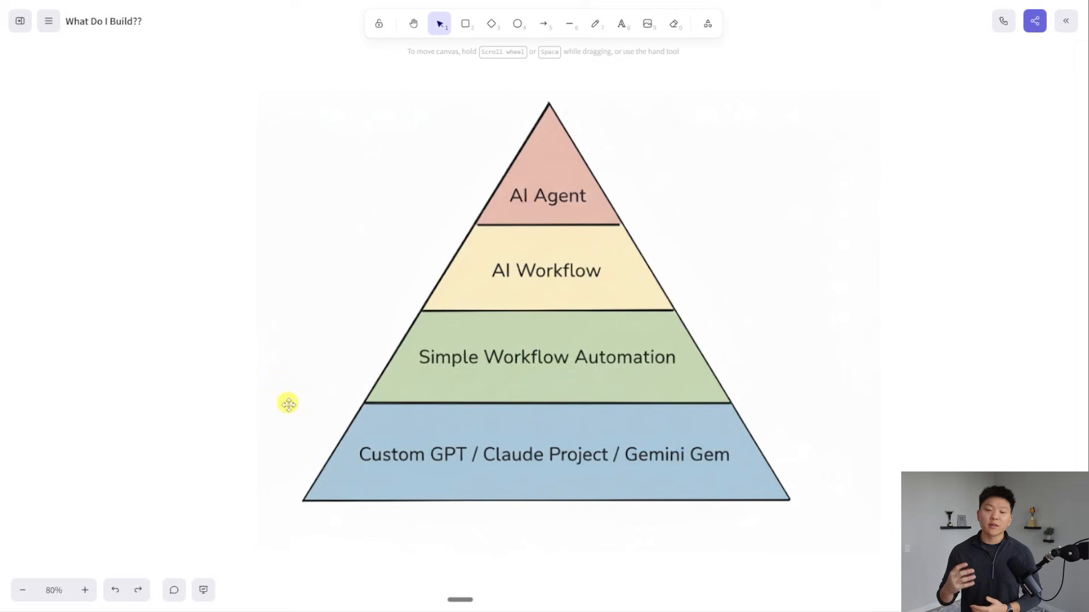
Step: Draw a red upward arrow beside the pyramid and start its label with 'Comp'
left_click(465, 23)
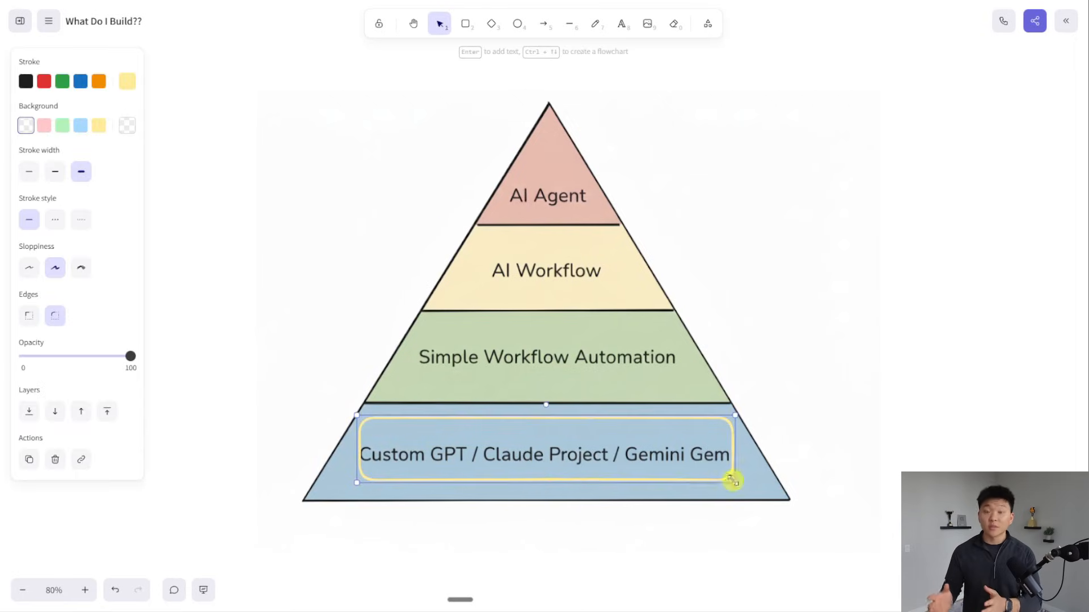
left_click(465, 23)
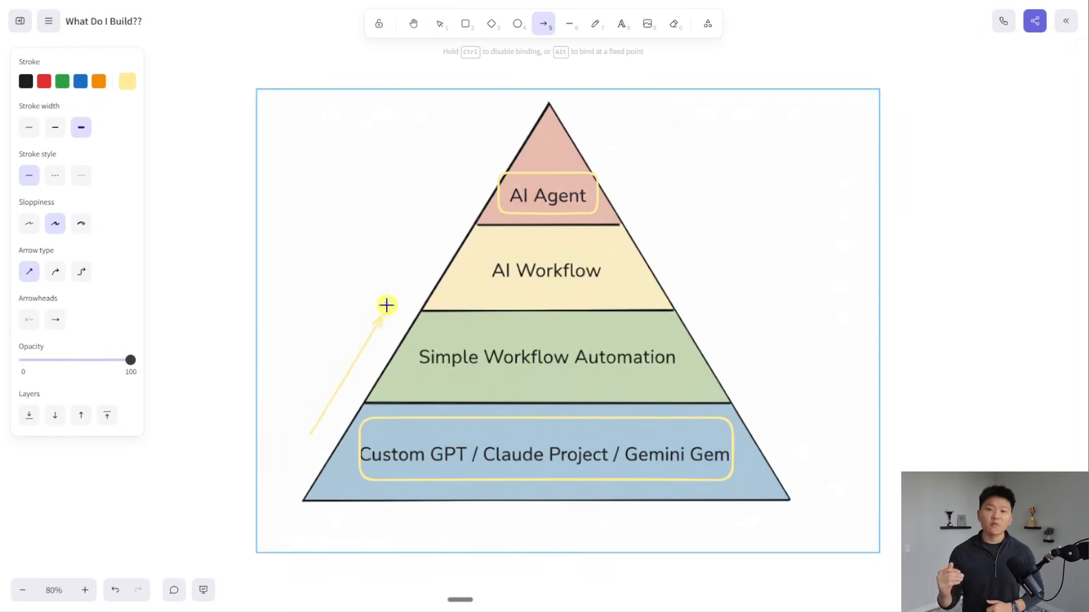
type("Complexity")
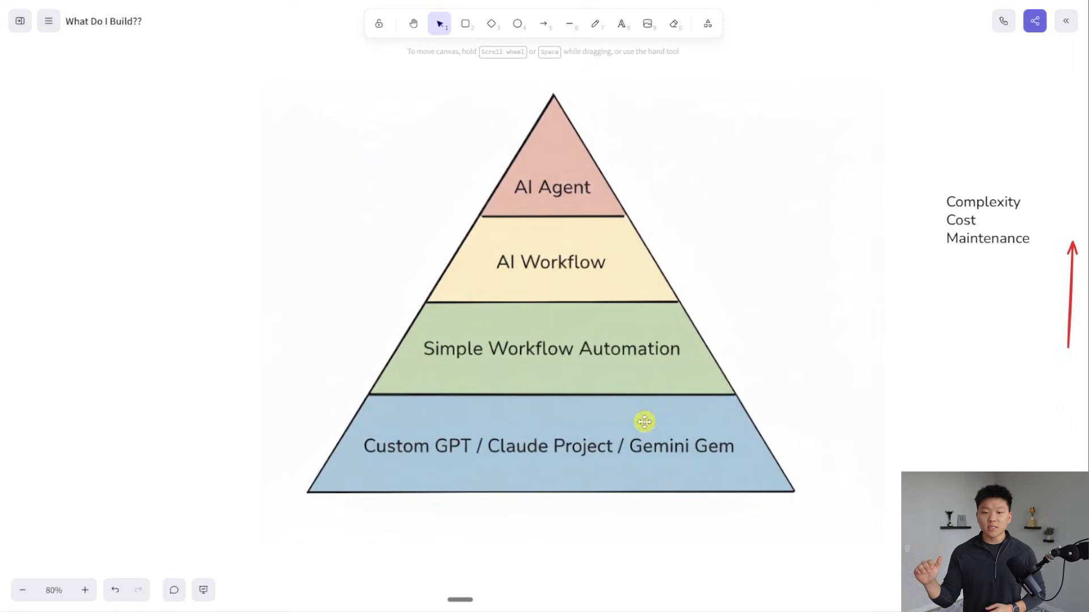
mouse_move(607, 242)
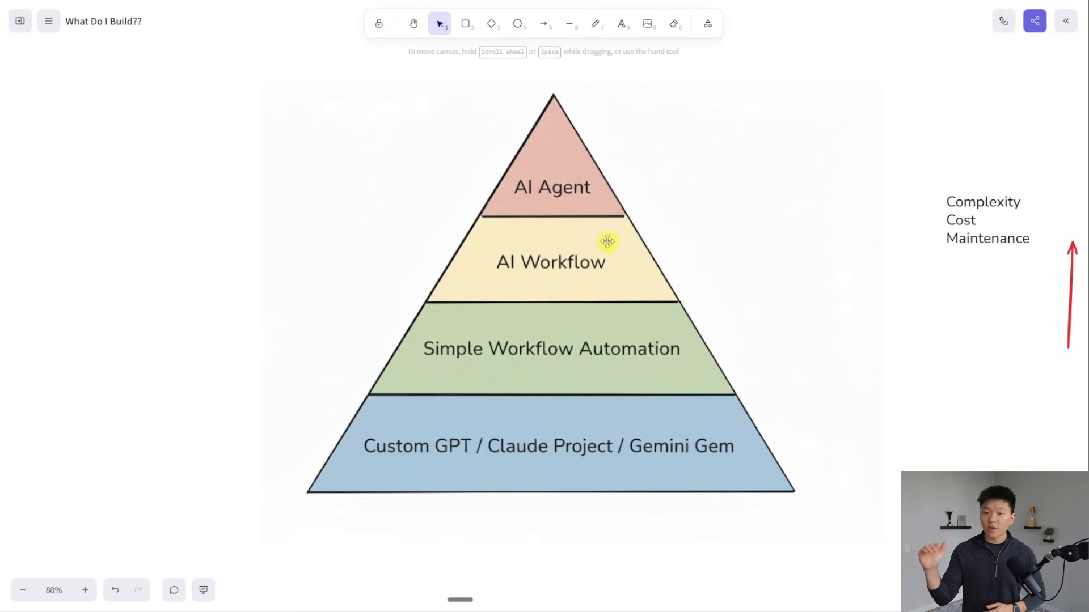
mouse_move(588, 180)
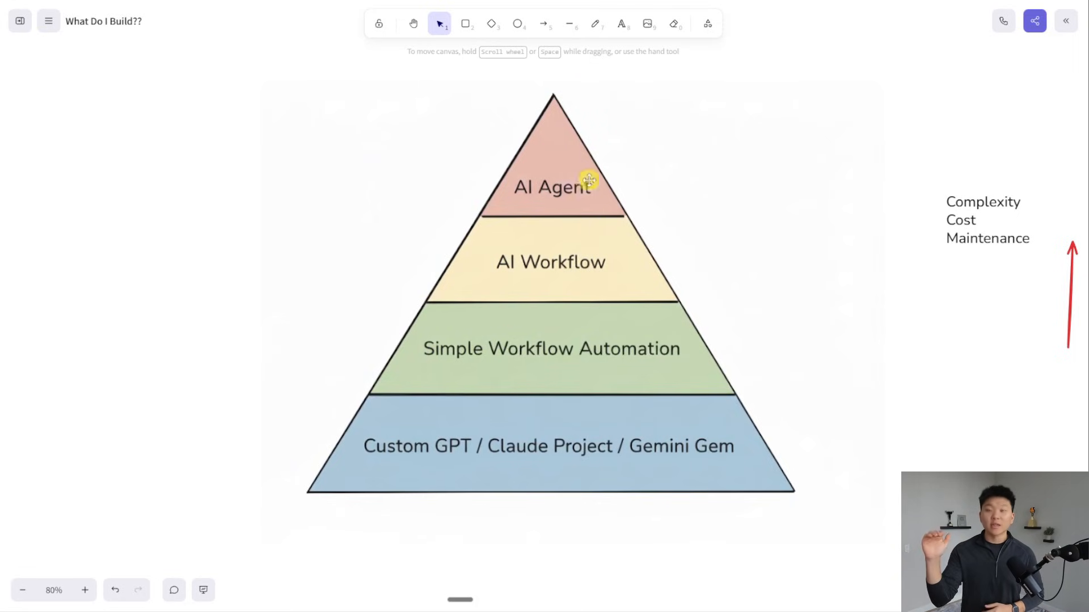
mouse_move(700, 248)
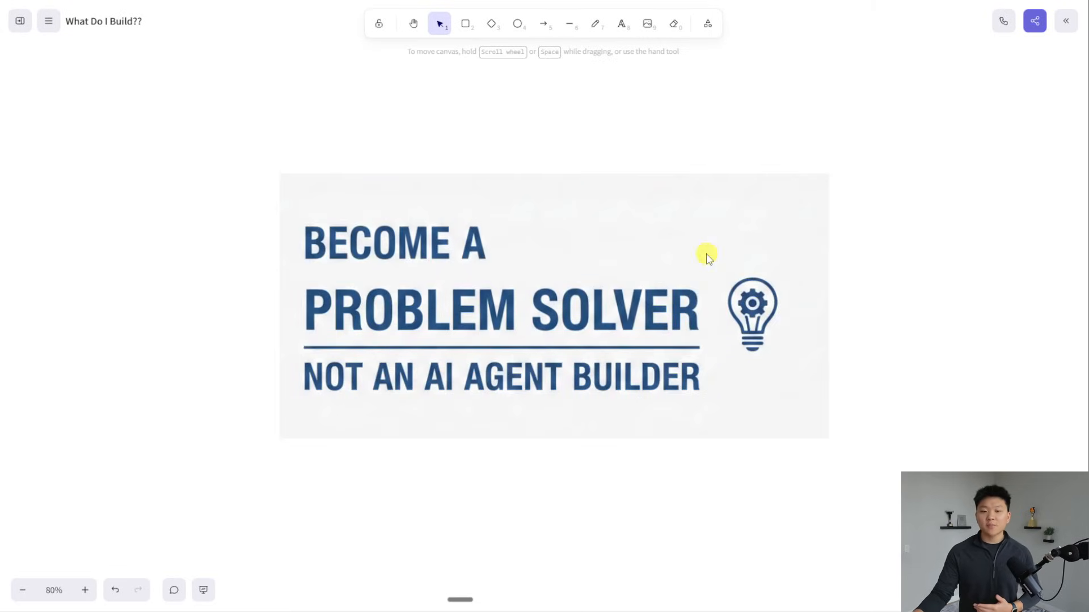
mouse_move(869, 171)
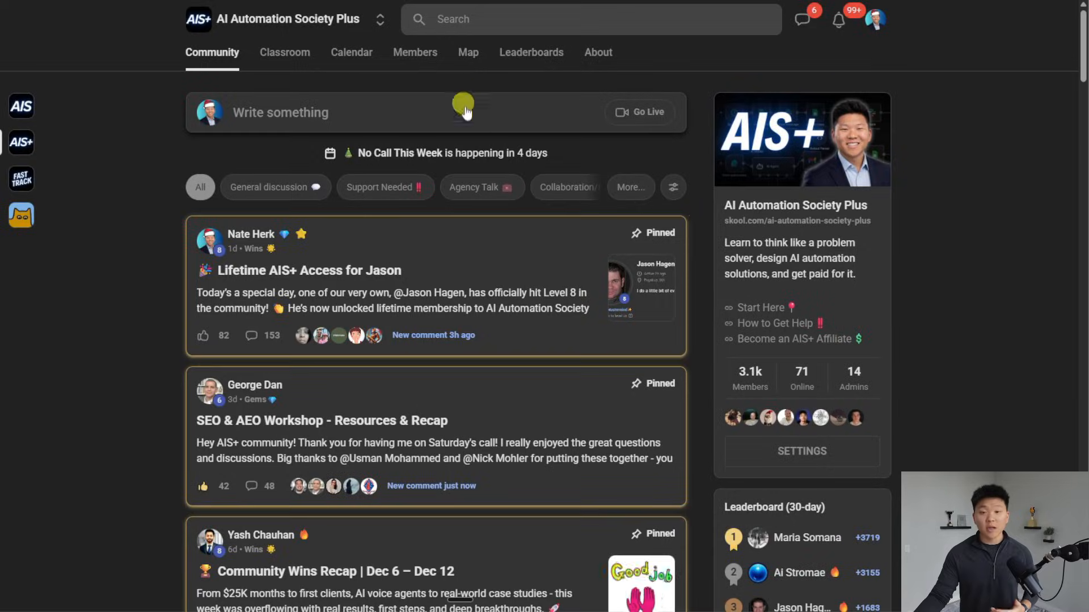
mouse_move(708, 221)
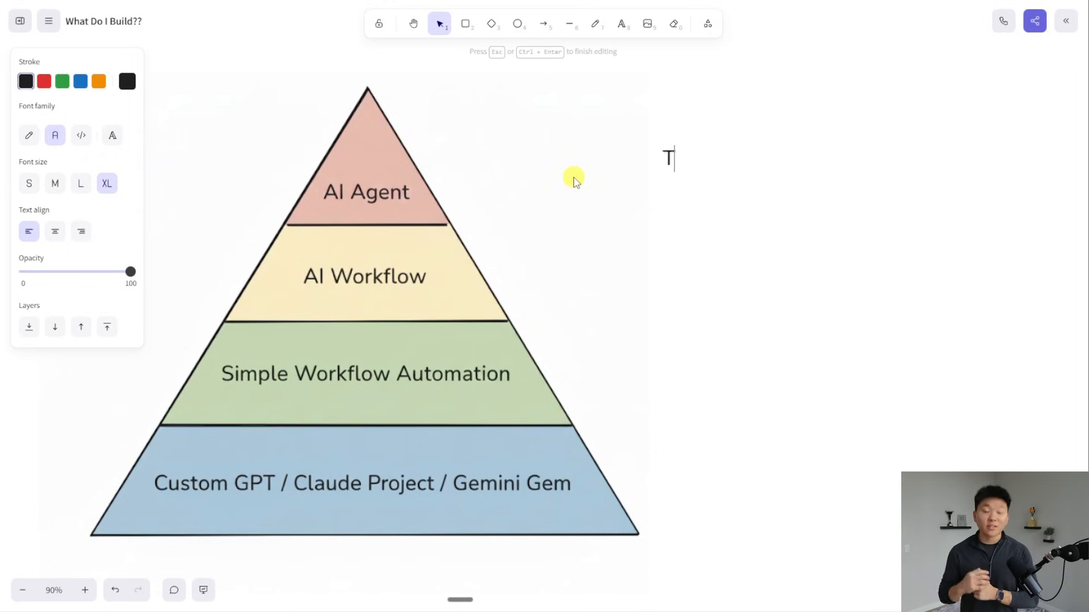
Step: Write the note: they think they need AI, but don't know where, why, how; your job is to diagnose the actual problem
type("They'll tell you they think t")
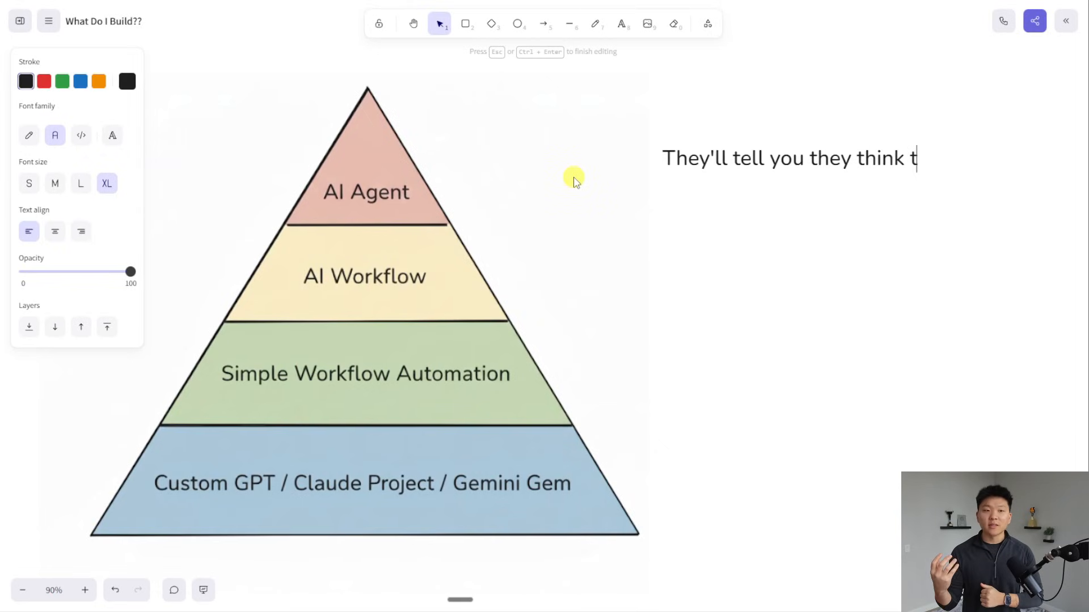
type("hey need AI...")
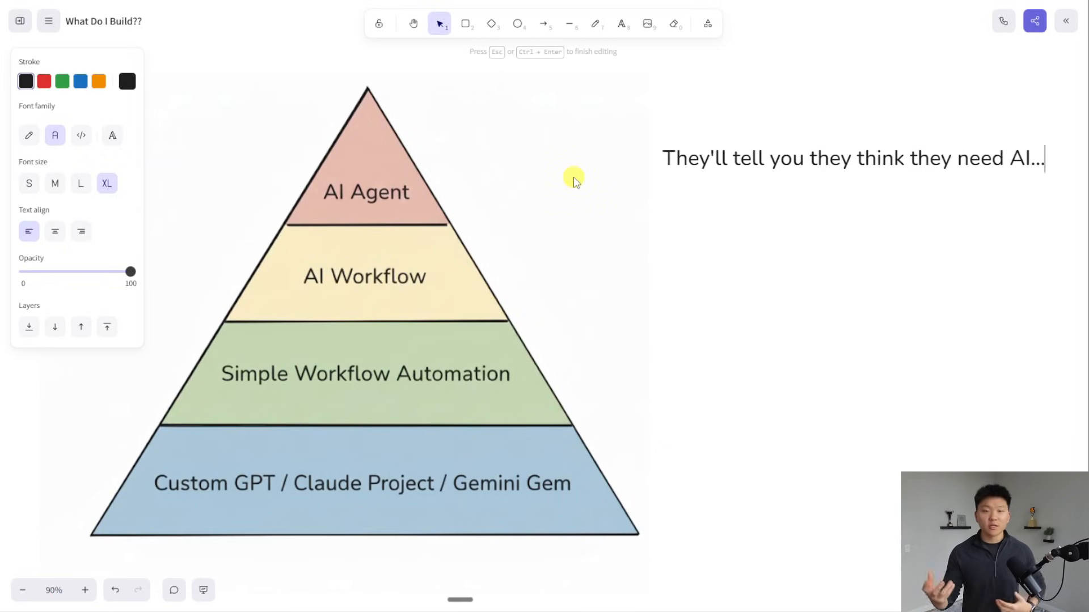
type("But...")
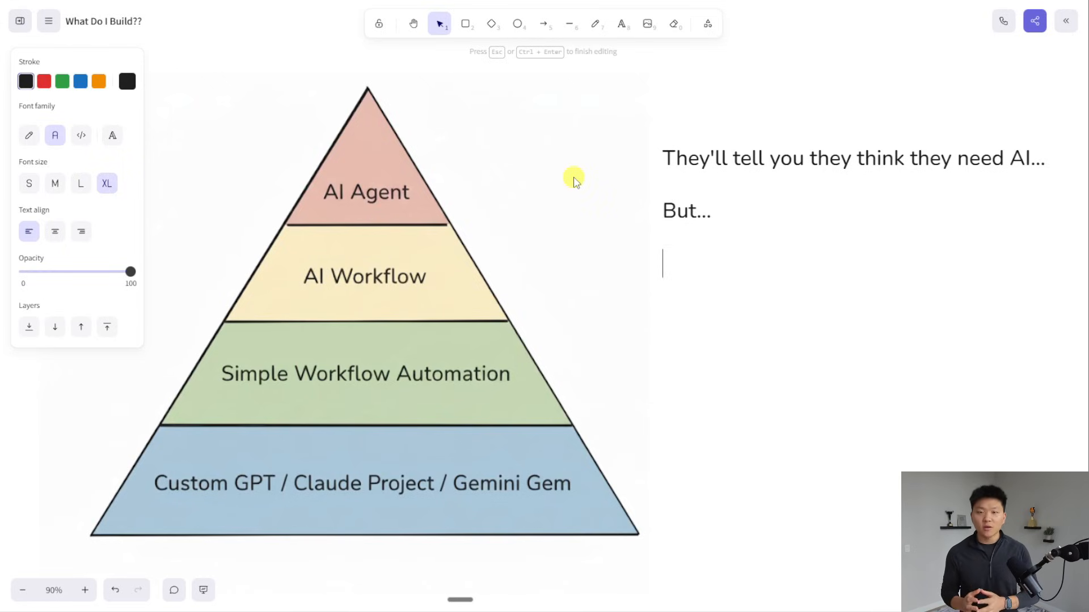
type("They don't know wher")
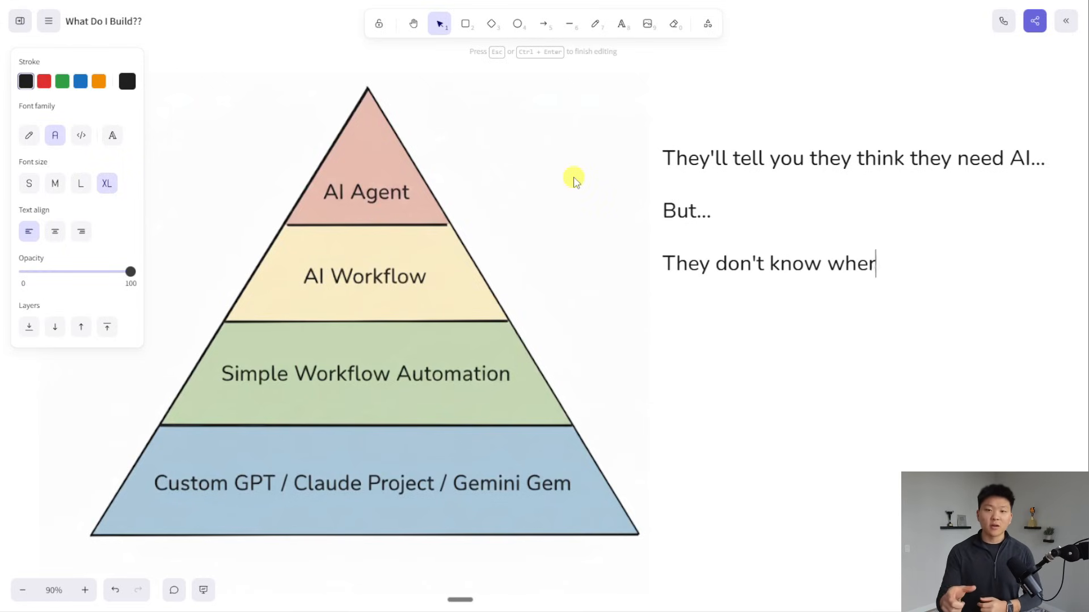
type("e, why, how...")
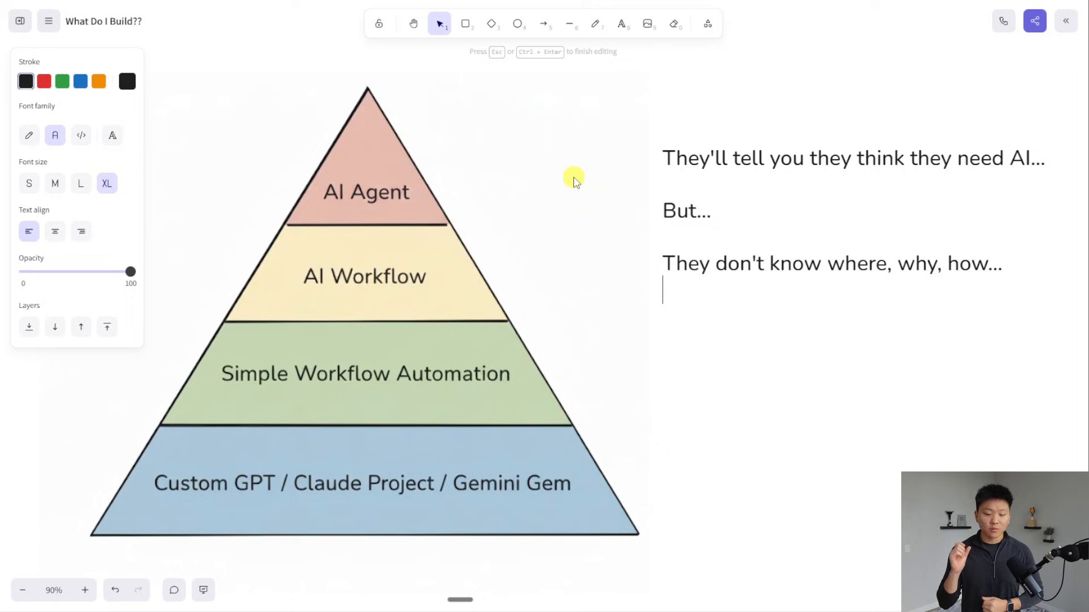
type("Your job is")
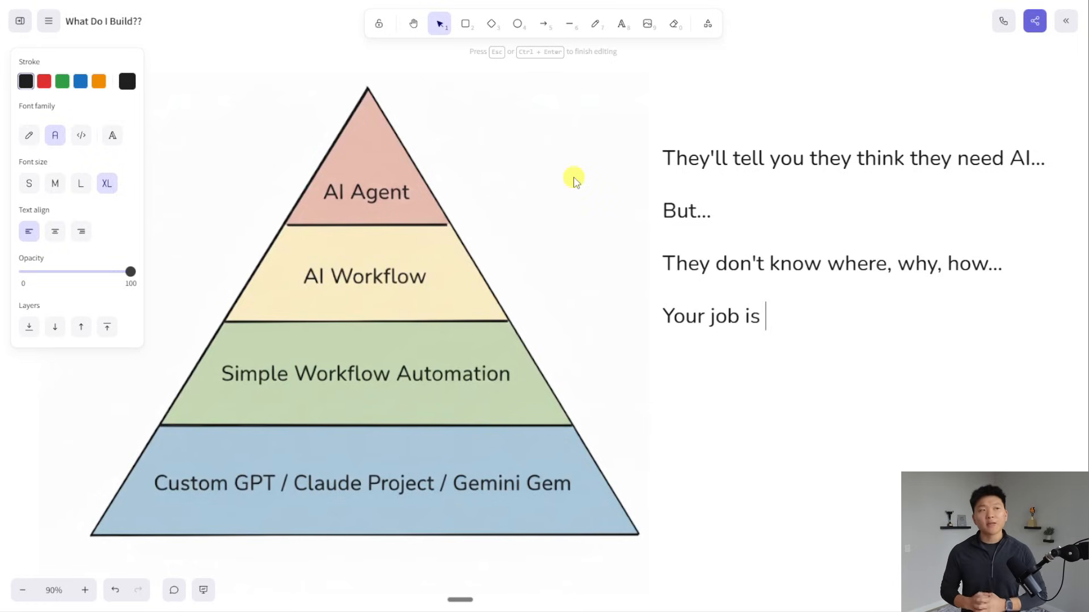
type("to diagnose t")
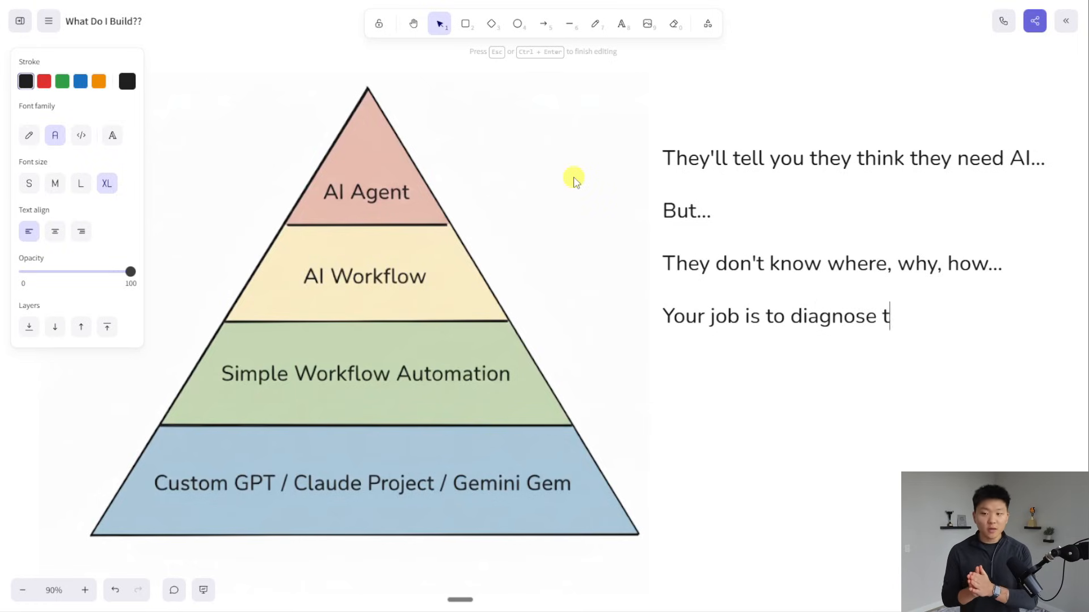
type("he actual proble")
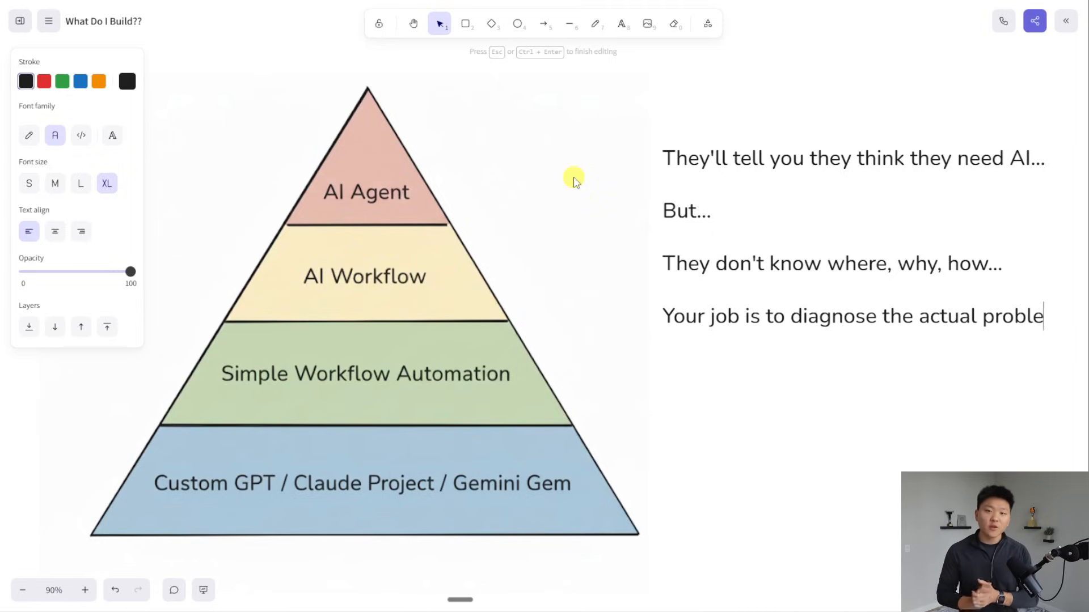
type("m")
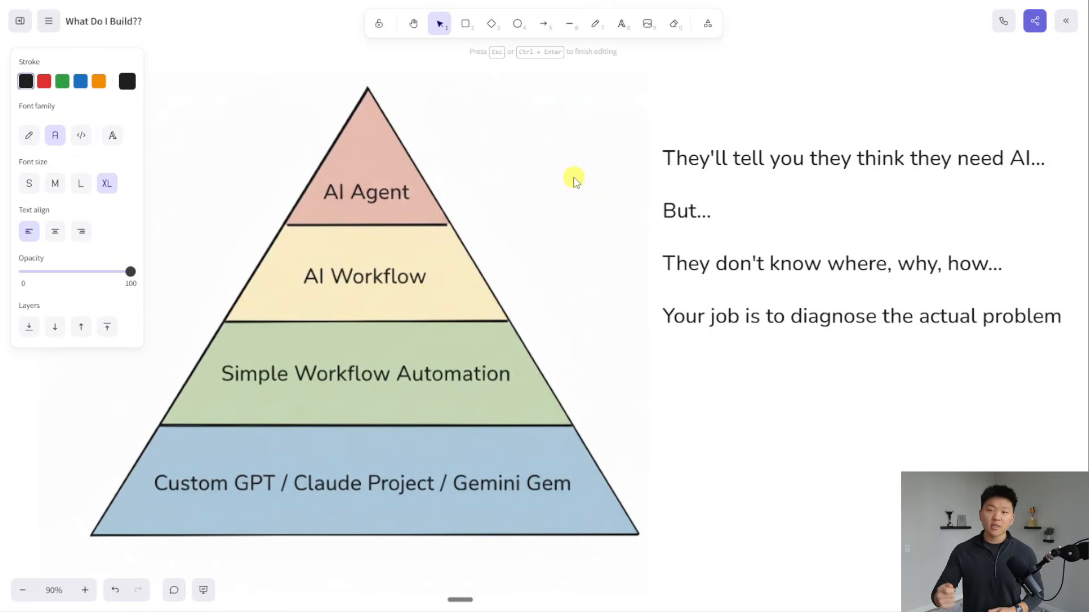
Step: Add 'The solution might not be a fully custom AI agent!!' and circle it with a blue ellipse
type("The so")
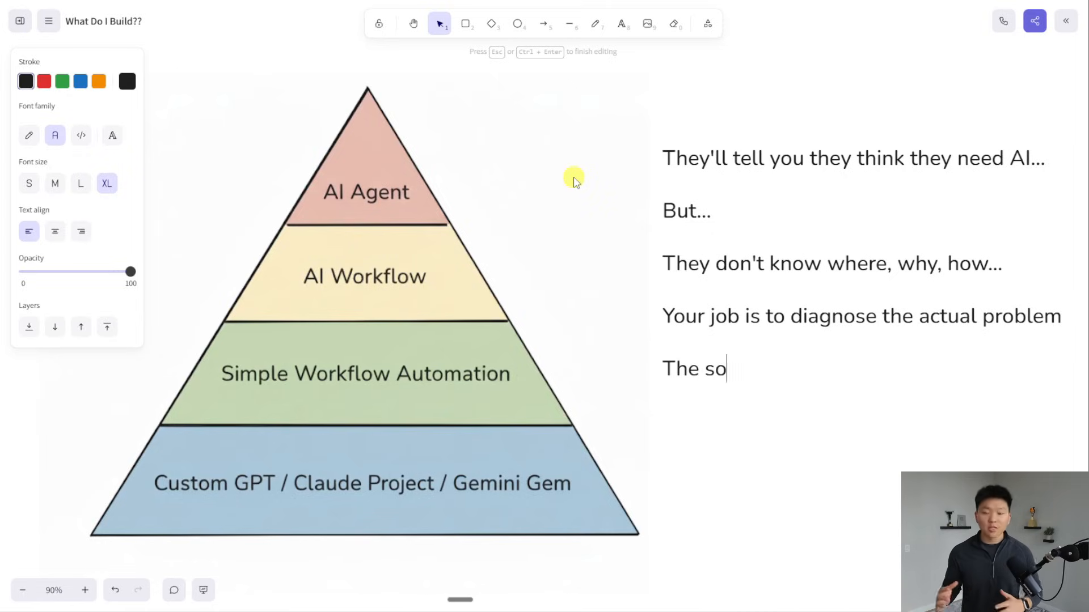
type("lution might not be a fully c")
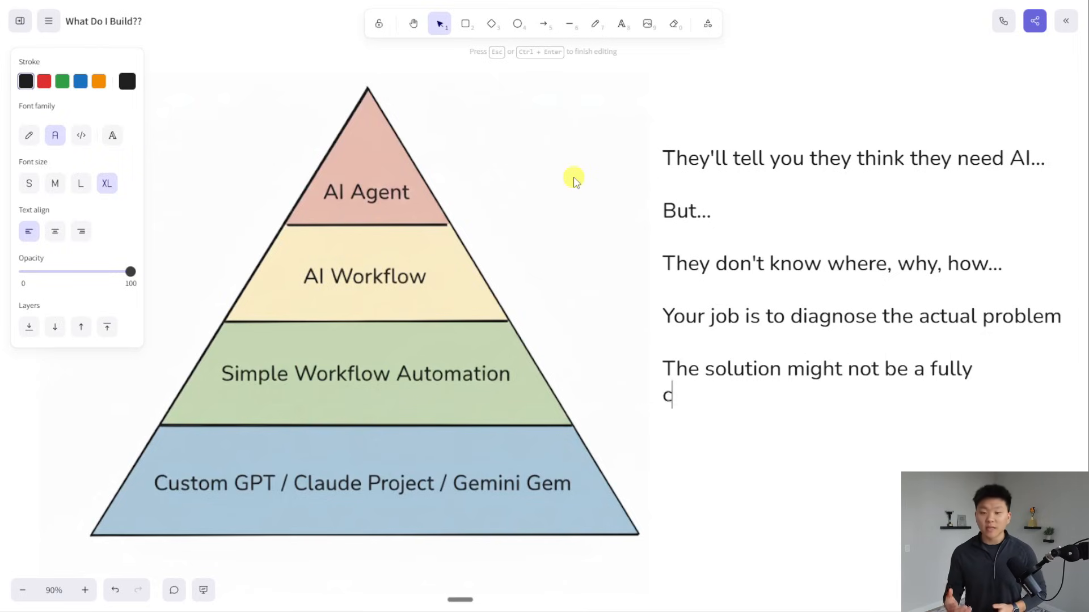
type("ustom AI a")
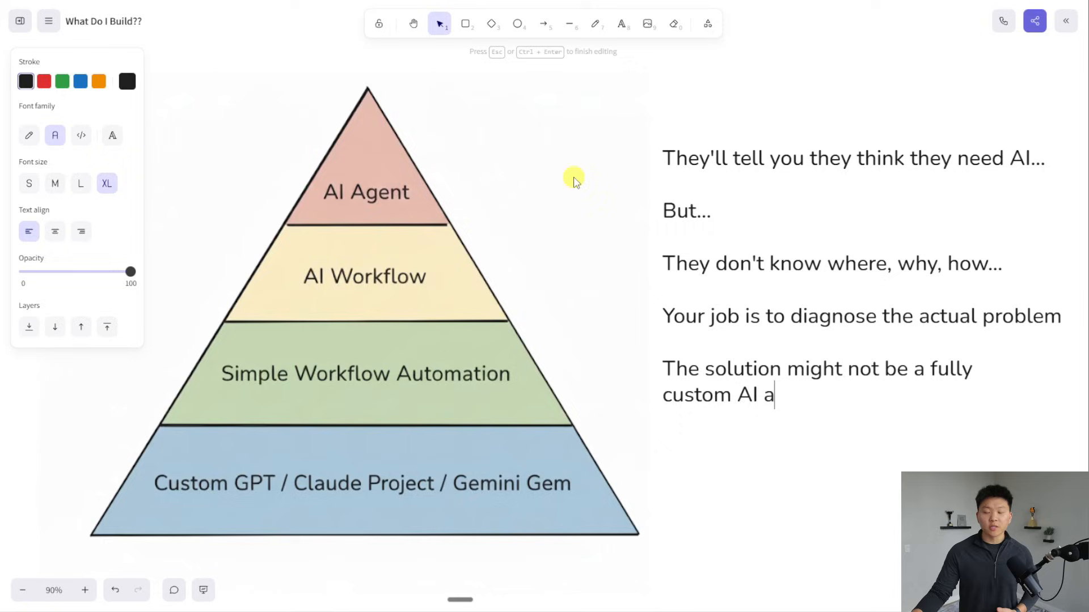
type("gent!!")
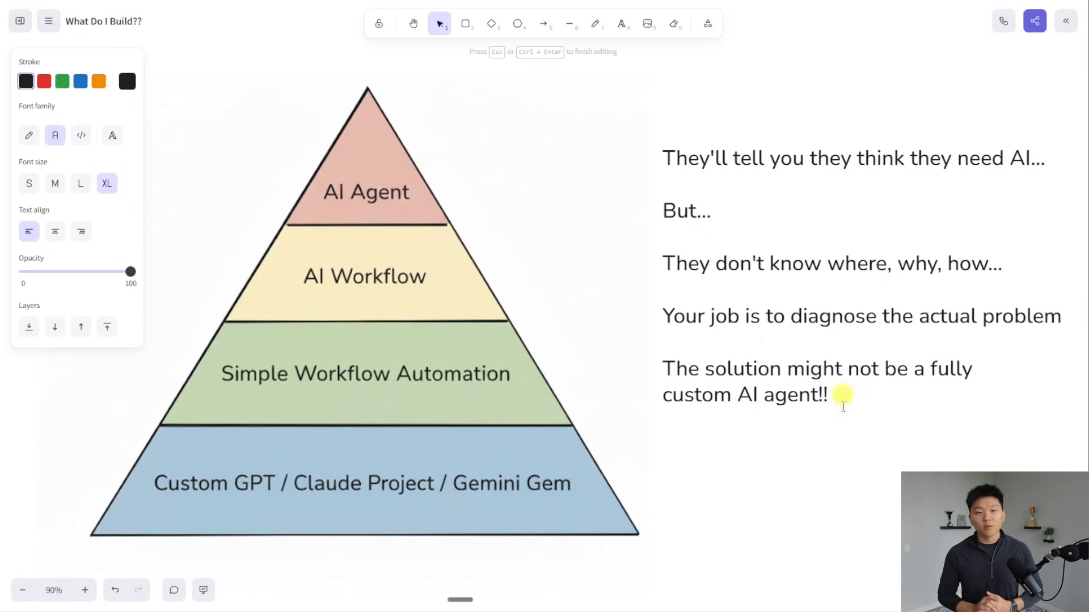
left_click(517, 23)
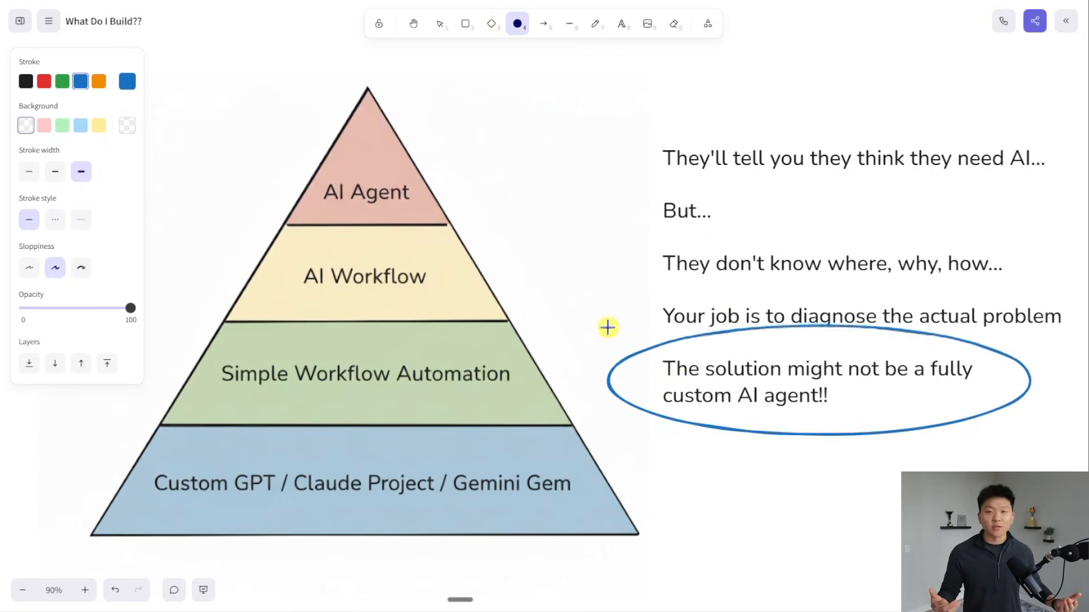
left_click(438, 23)
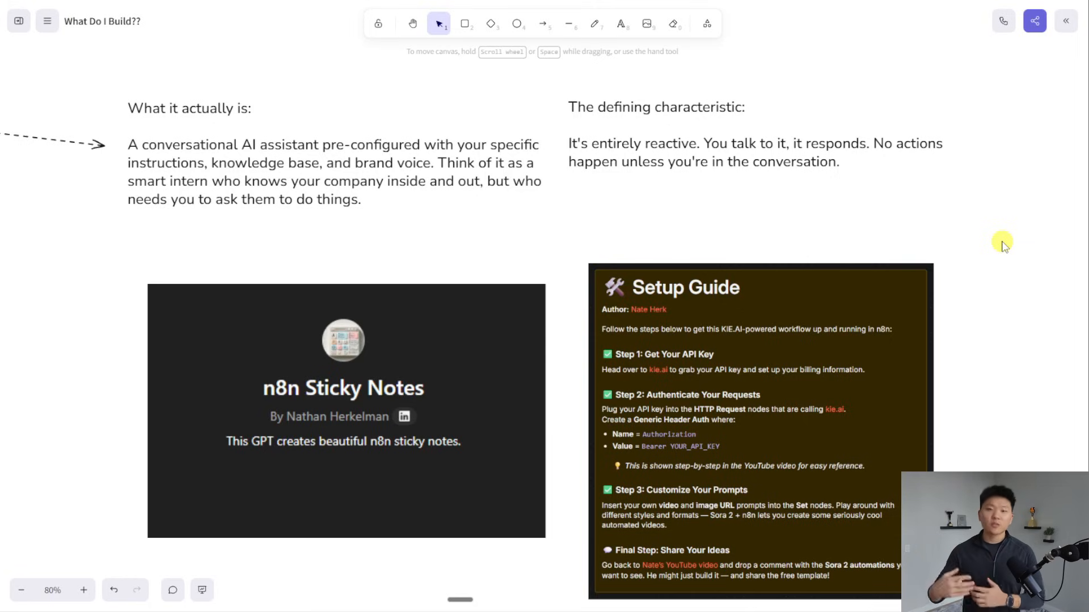
mouse_move(1002, 249)
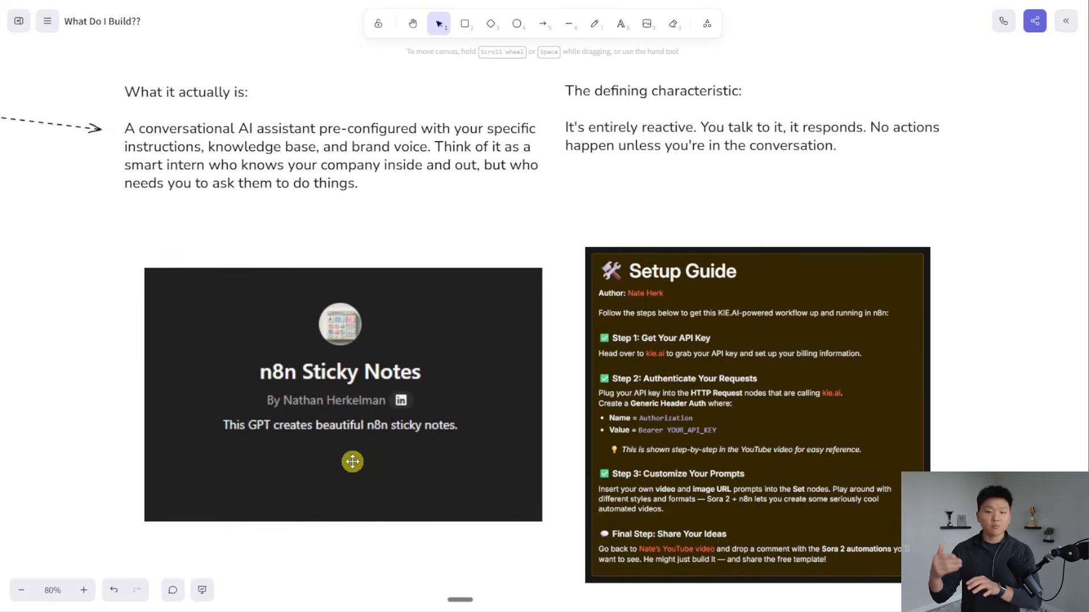
mouse_move(861, 468)
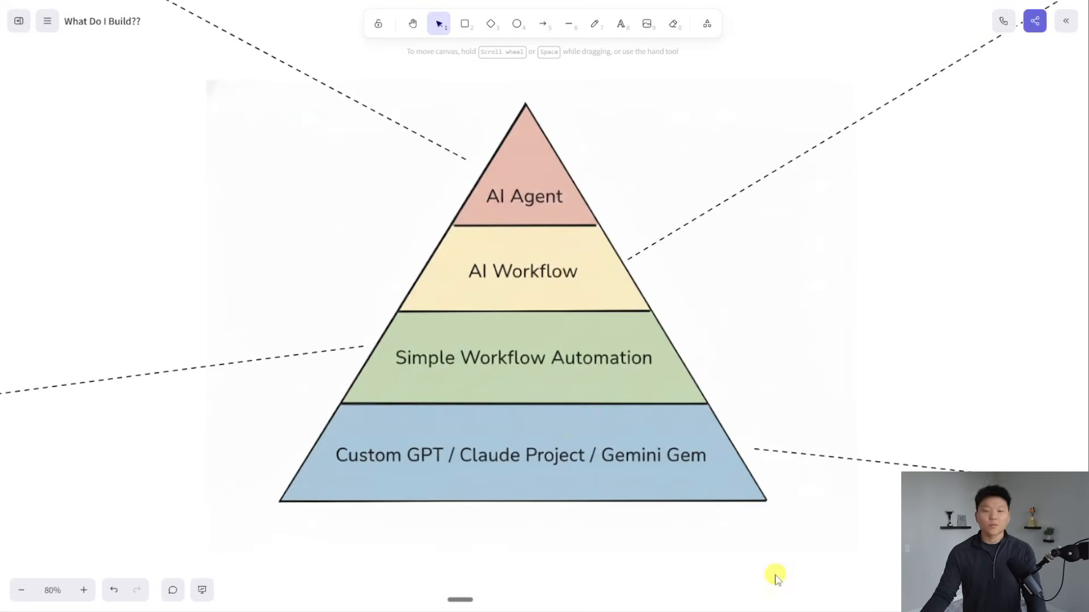
mouse_move(271, 434)
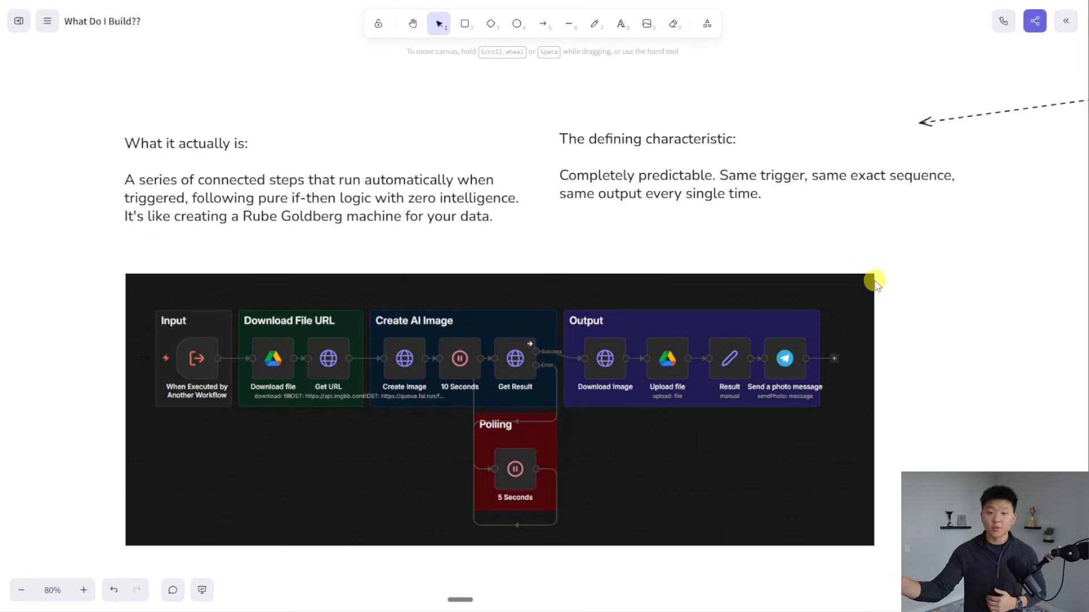
mouse_move(586, 469)
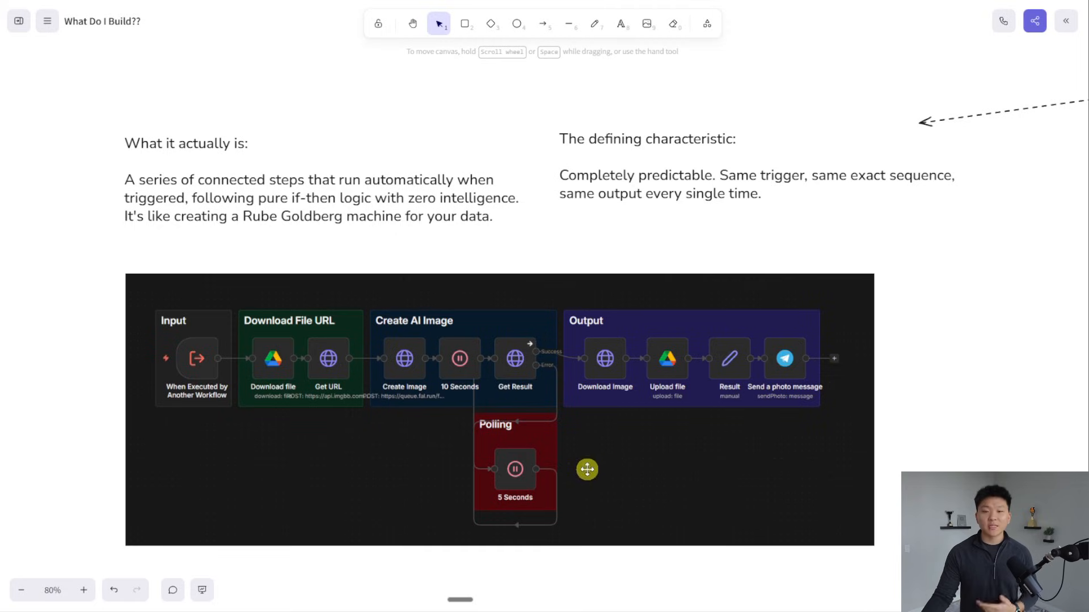
mouse_move(579, 460)
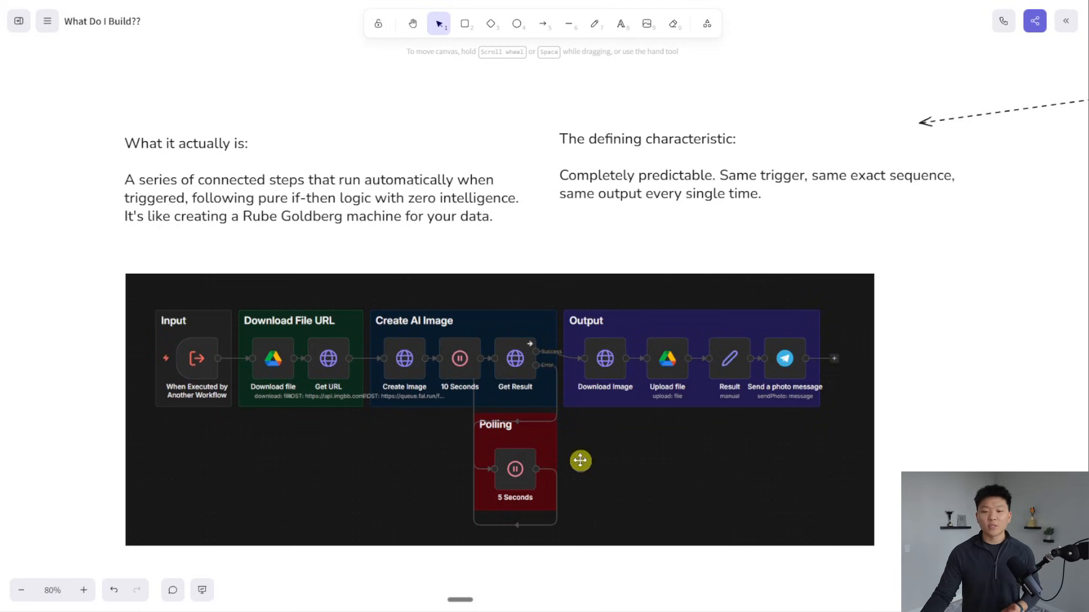
mouse_move(590, 483)
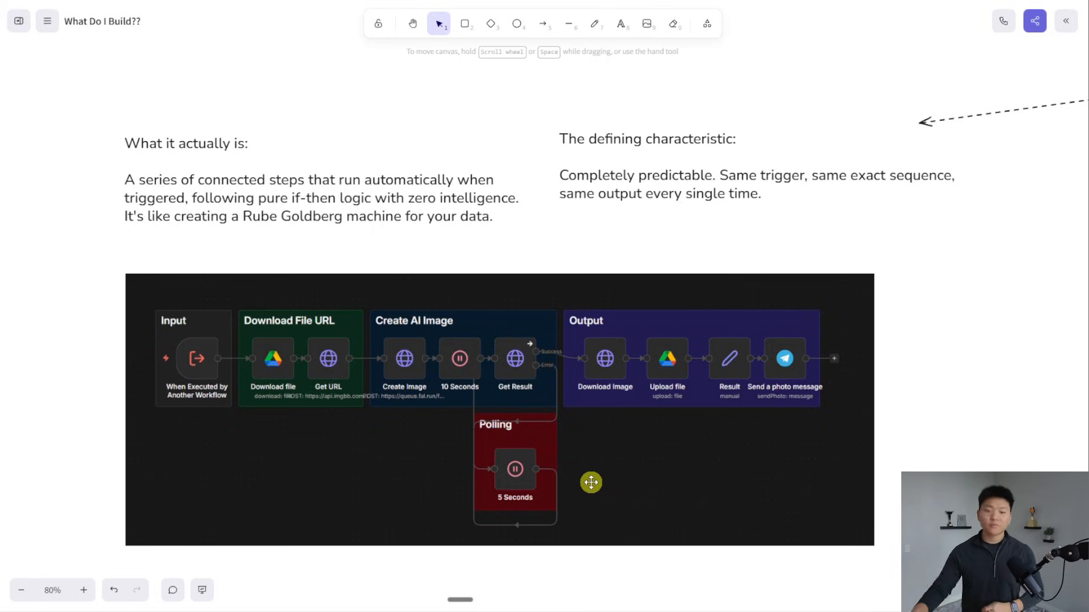
mouse_move(663, 469)
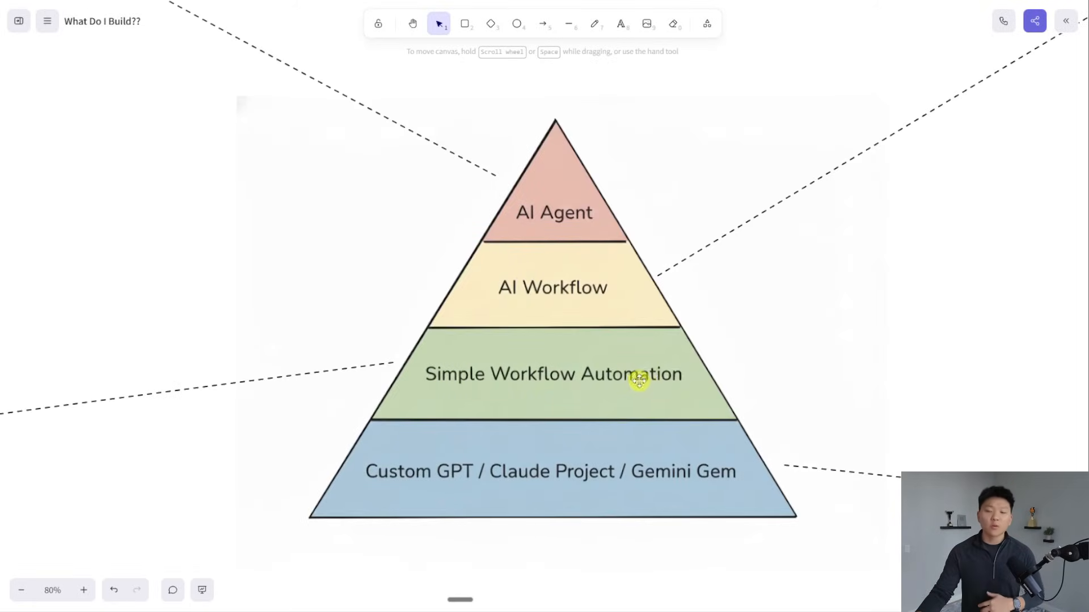
mouse_move(812, 314)
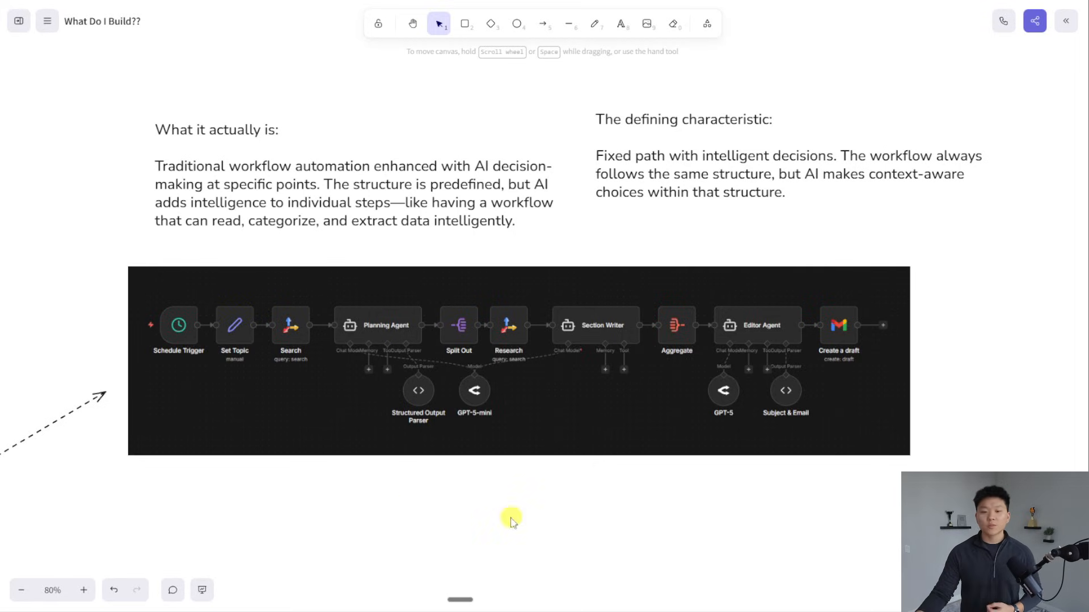
mouse_move(586, 335)
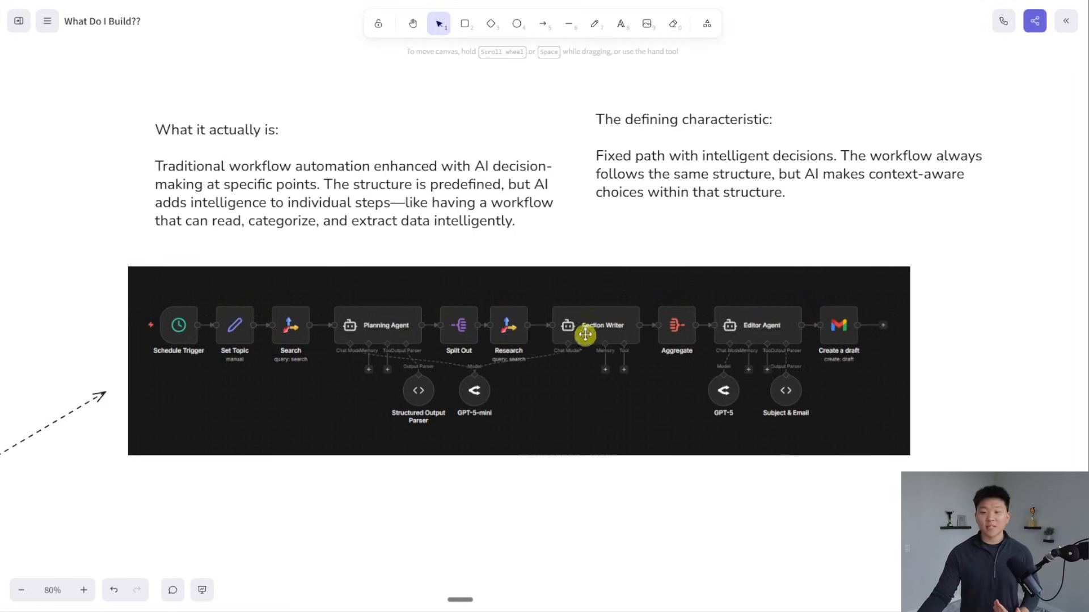
mouse_move(181, 361)
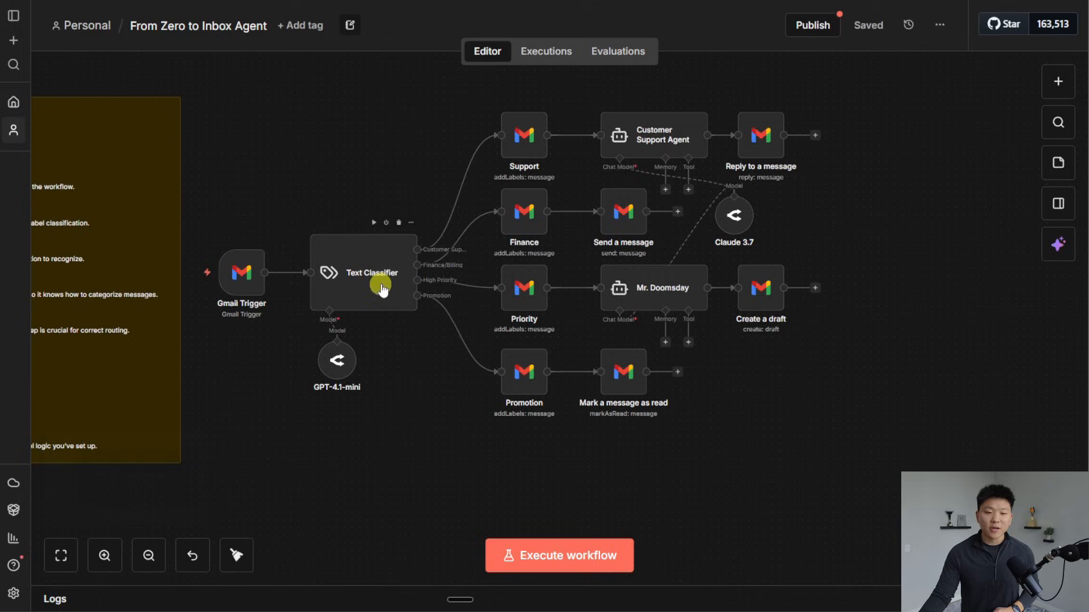
mouse_move(388, 299)
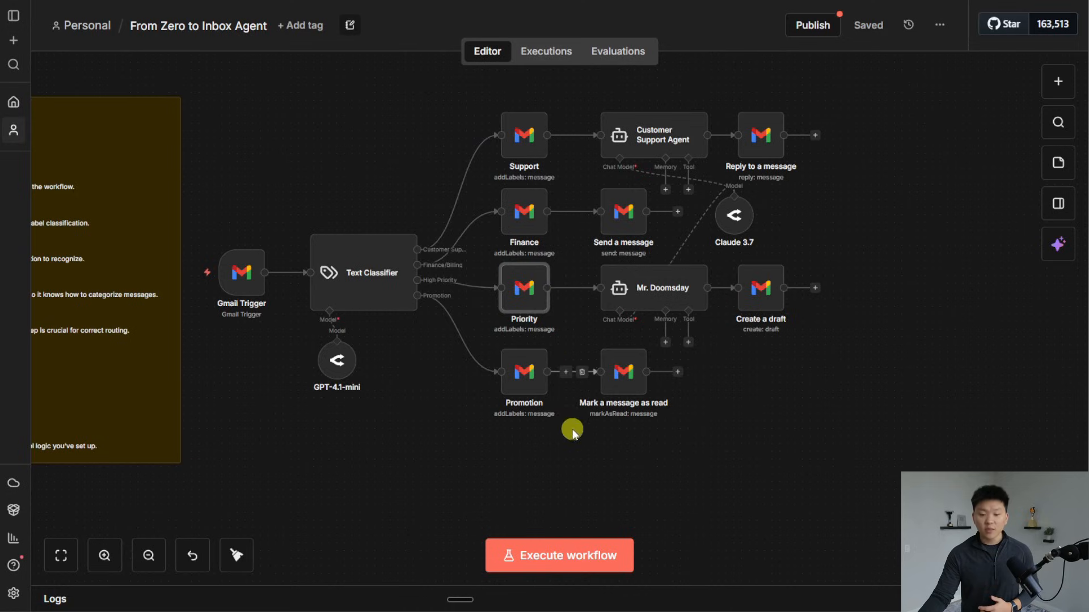
mouse_move(453, 408)
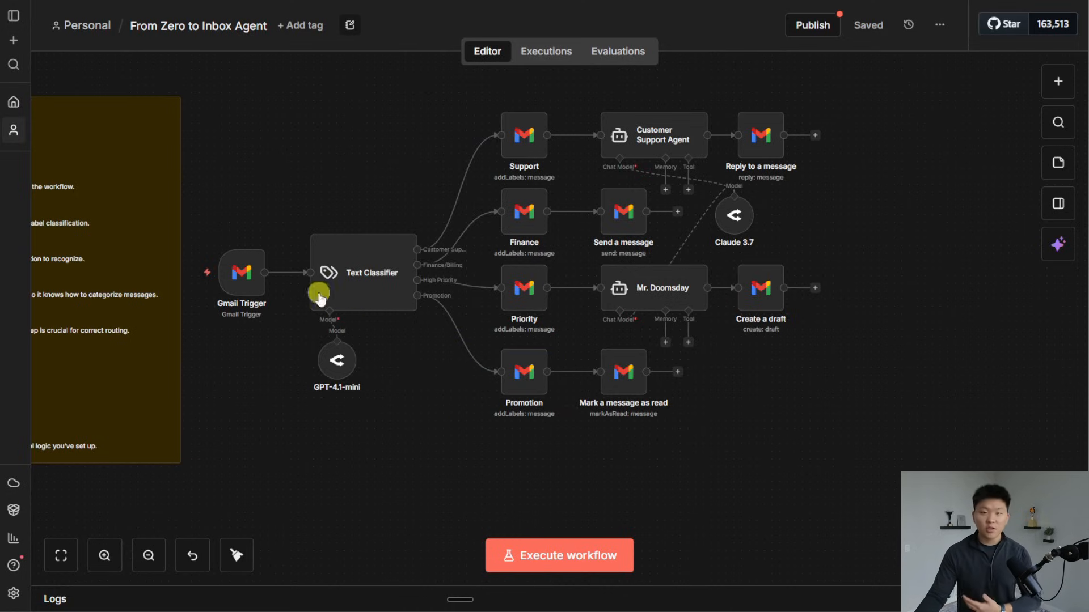
Step: View the From Zero to Inbox Agent email-classification workflow and select its nodes
left_click(240, 272)
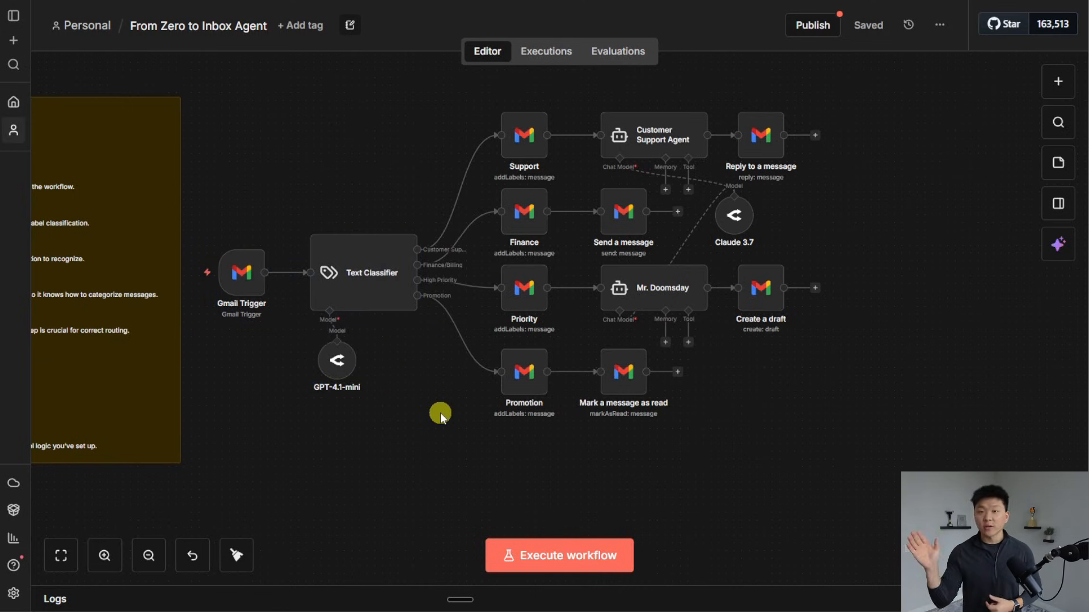
mouse_move(431, 409)
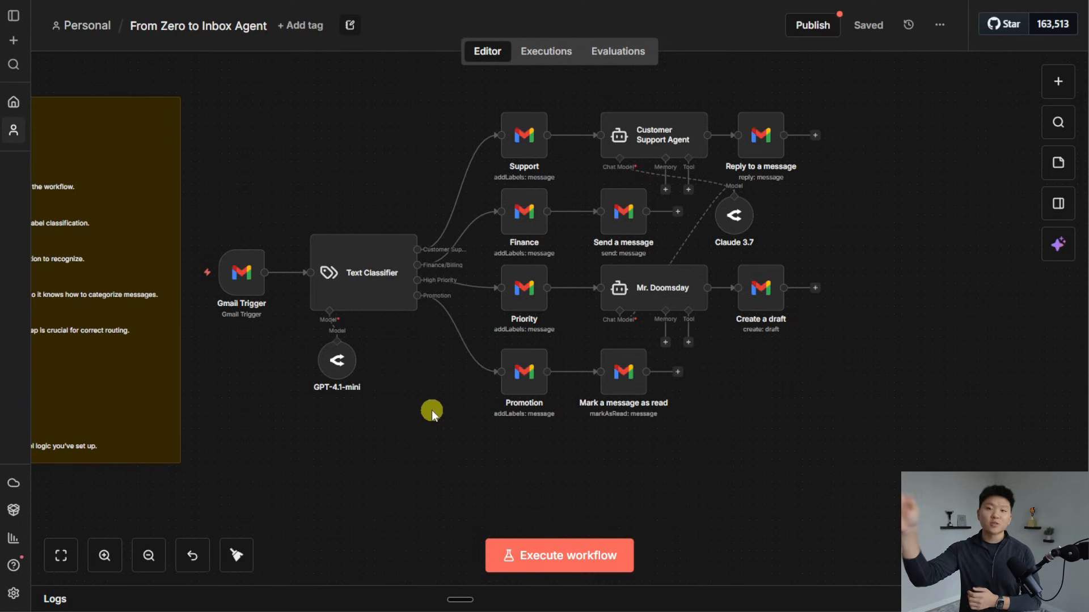
mouse_move(438, 435)
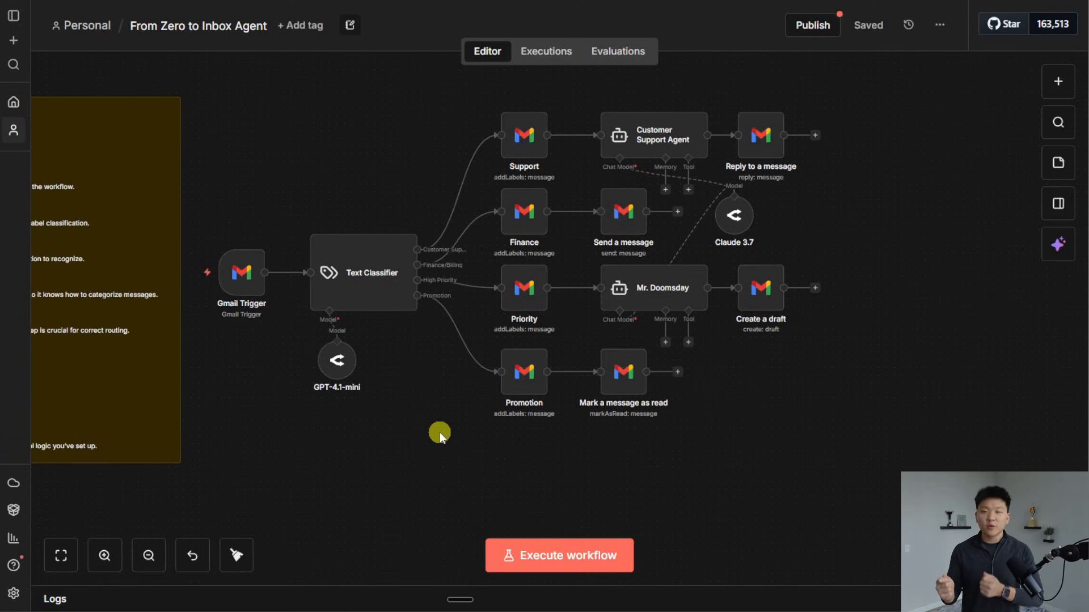
mouse_move(283, 180)
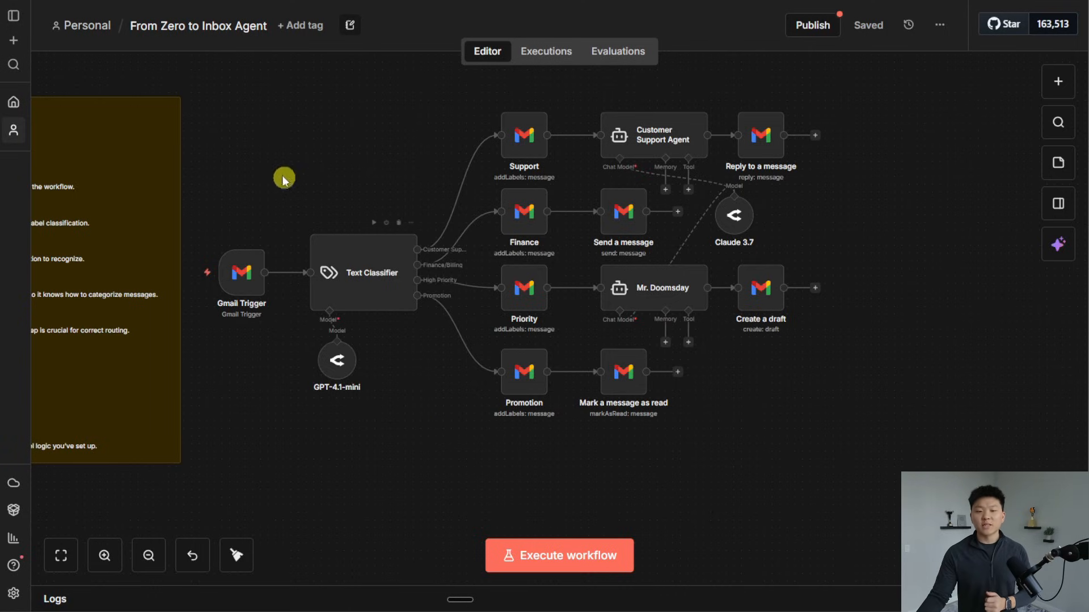
left_click_drag(284, 179, 443, 439)
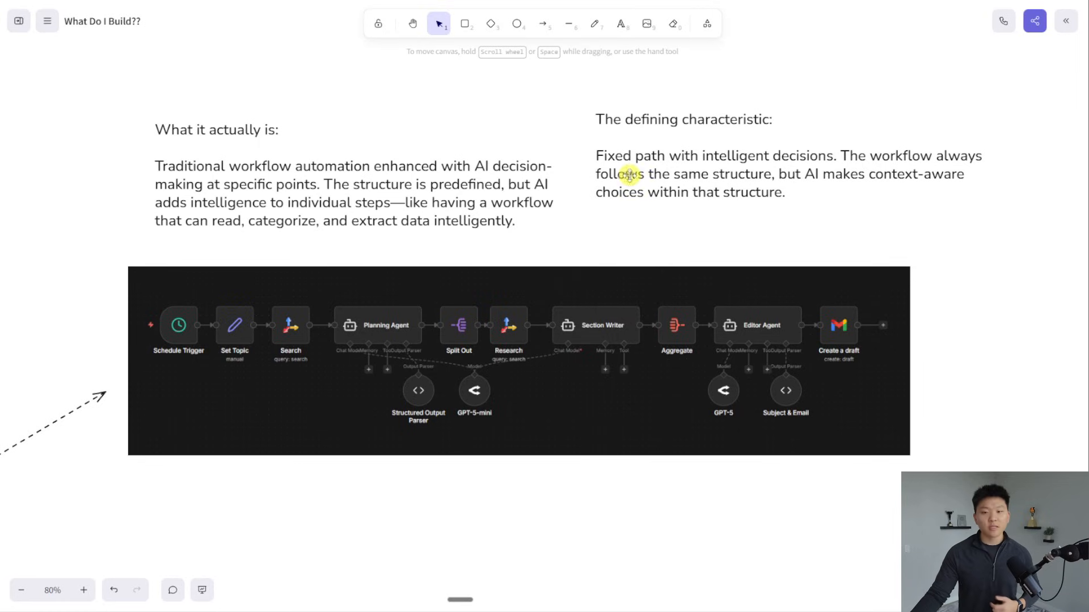
mouse_move(829, 196)
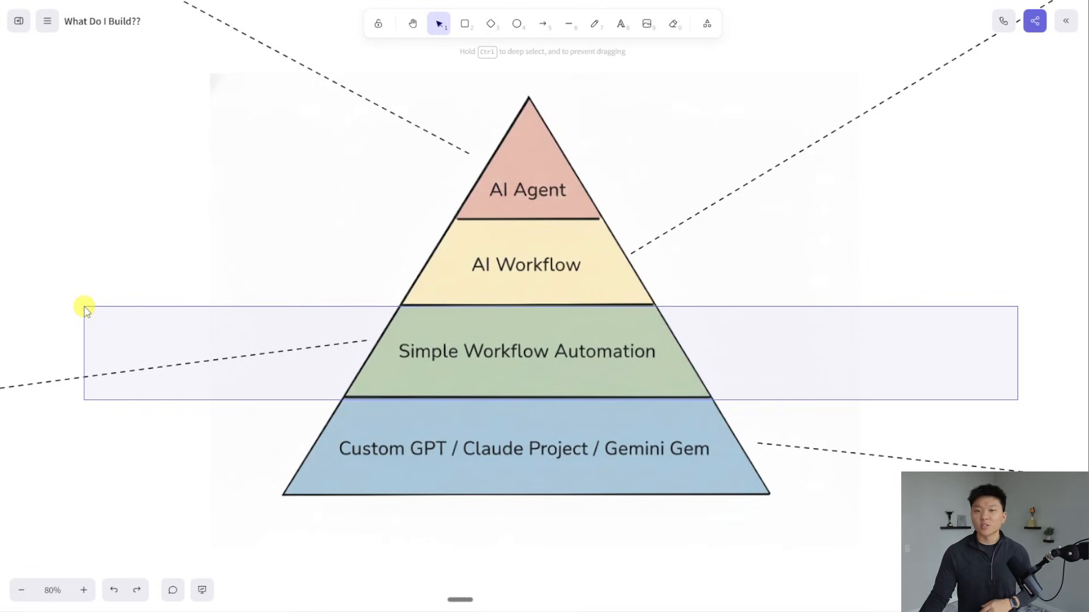
Step: Bring the four-layer AI pyramid back into view and drag selections over its layers
left_click_drag(83, 308, 72, 236)
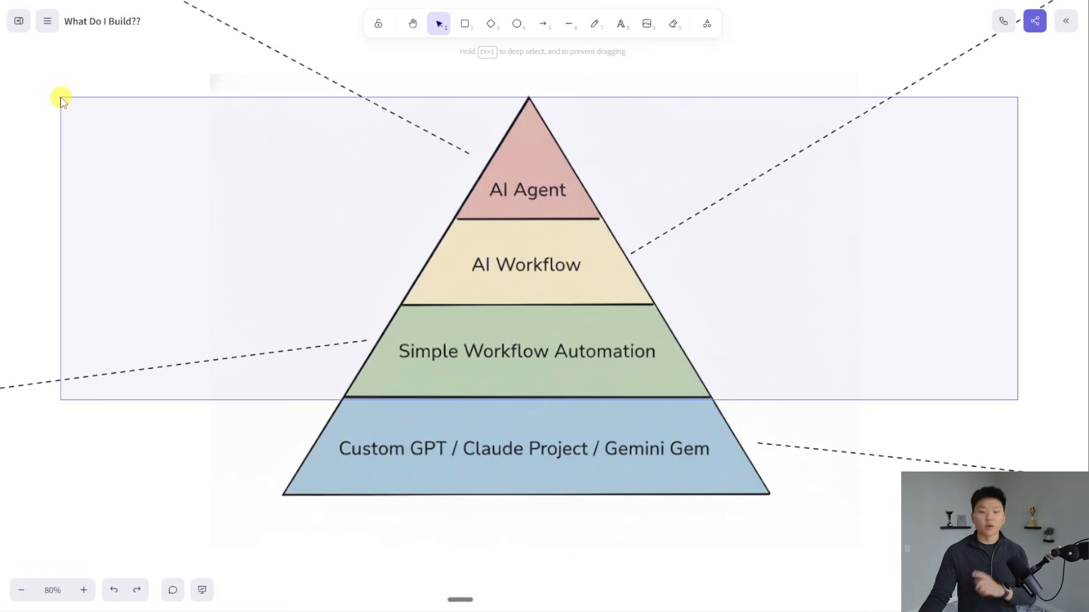
left_click_drag(62, 100, 62, 493)
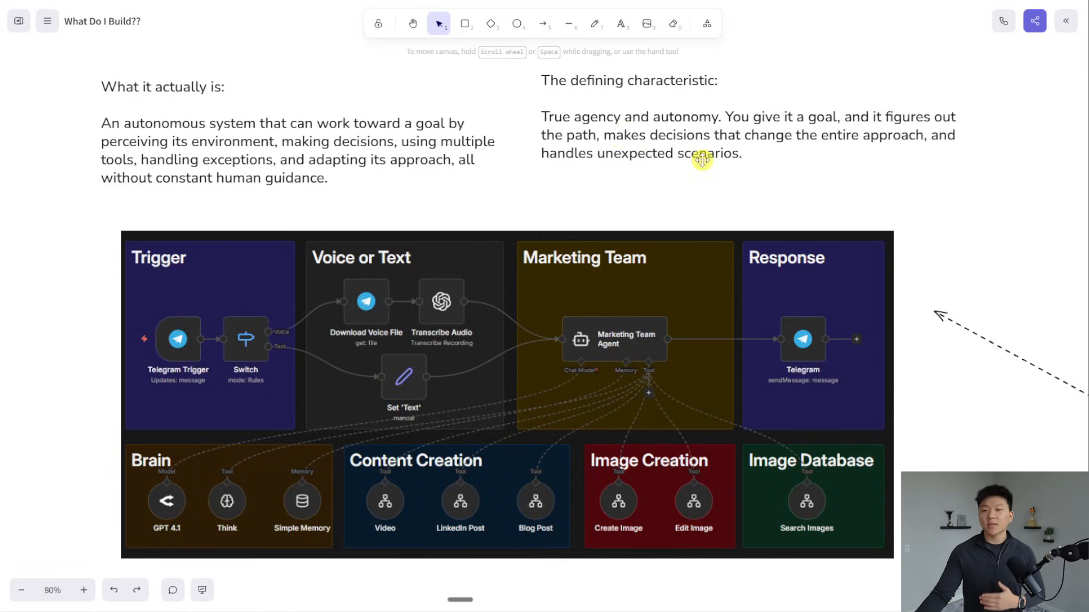
mouse_move(777, 162)
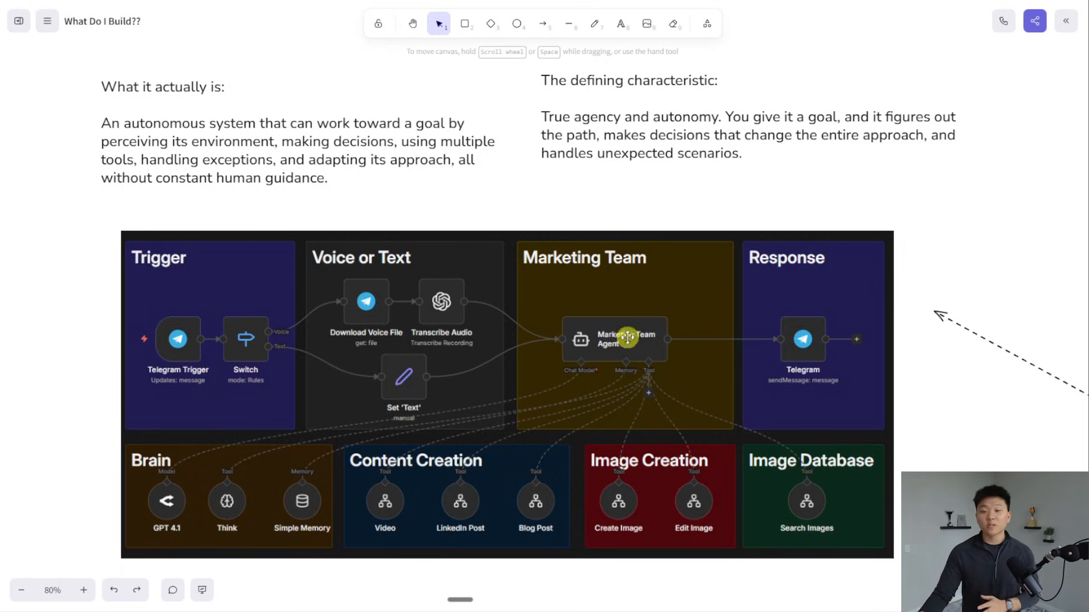
mouse_move(226, 491)
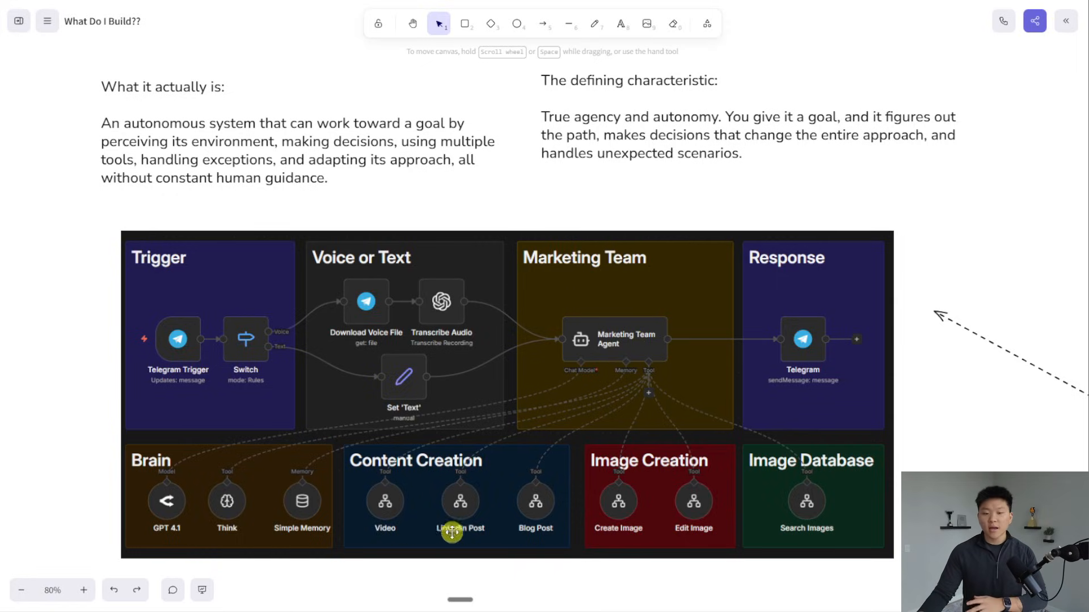
mouse_move(639, 518)
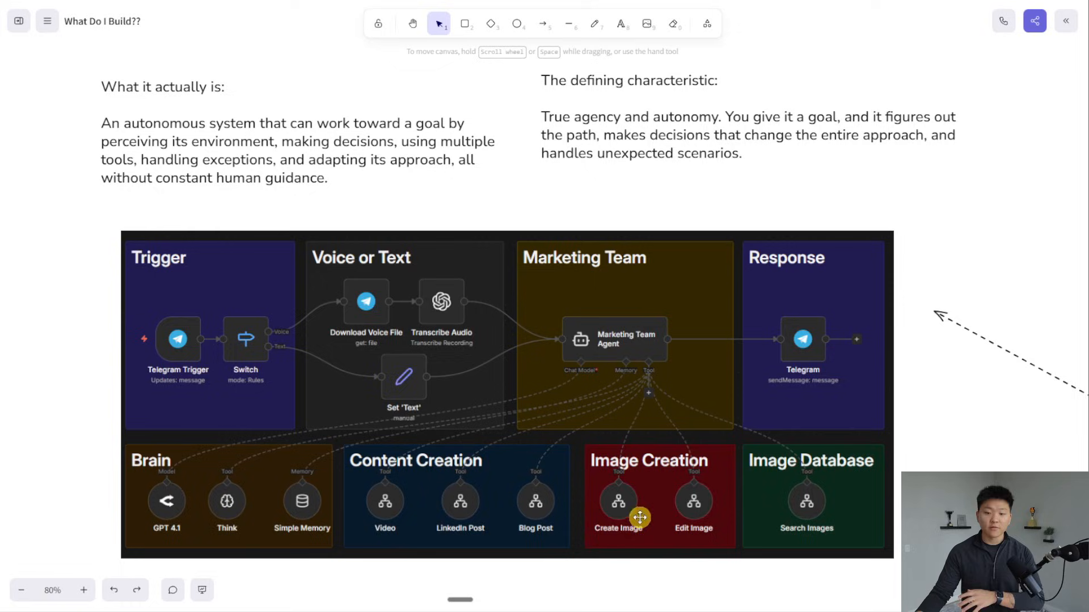
mouse_move(842, 506)
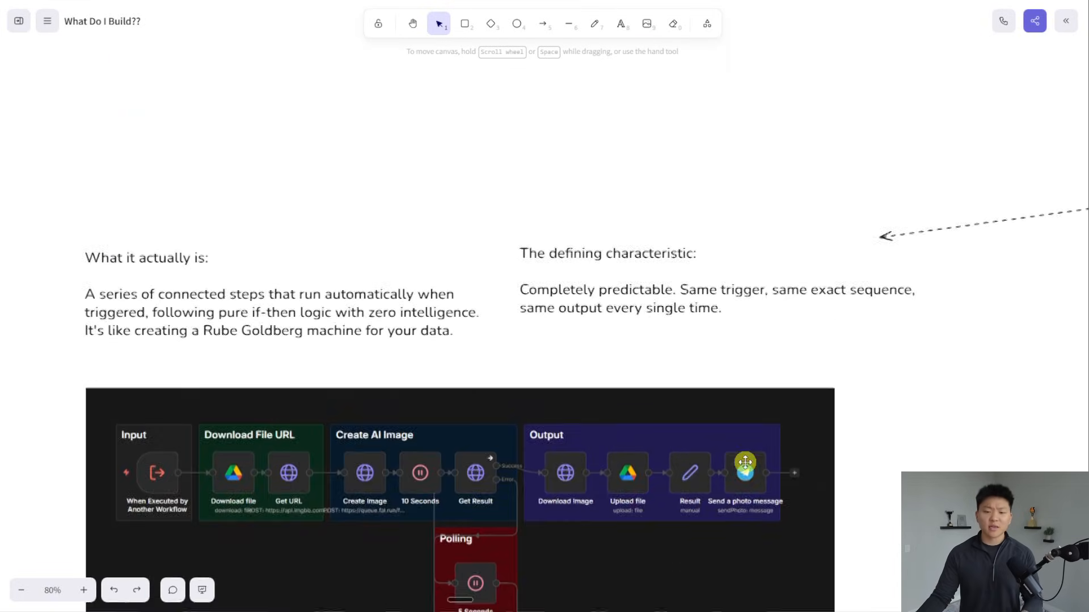
Step: Scroll to the Simple Workflow Automation notes and image-generation workflow screenshot
scroll("down", 3)
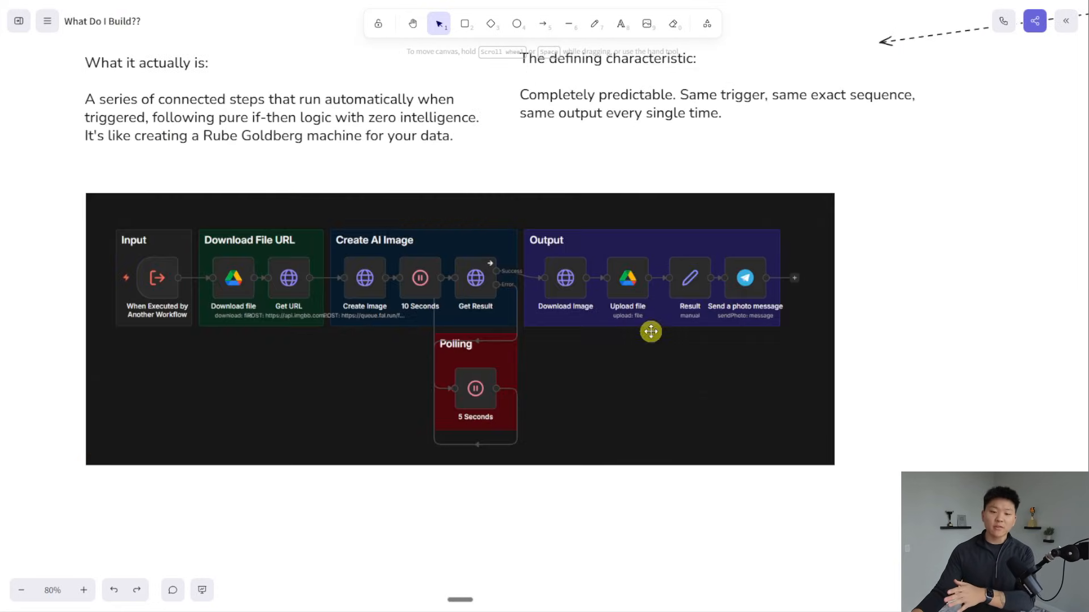
mouse_move(119, 291)
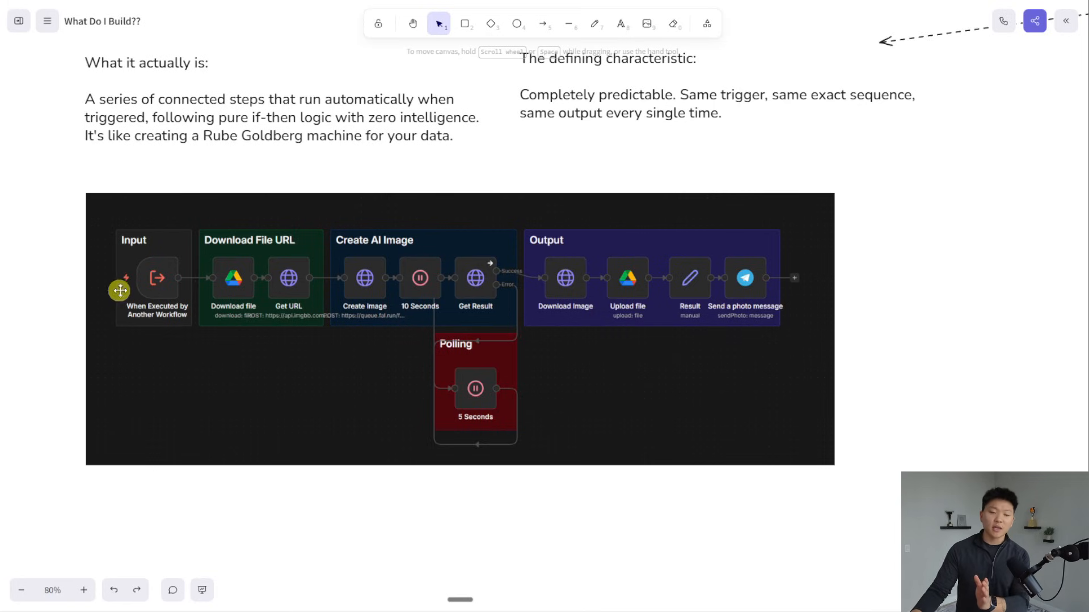
mouse_move(814, 461)
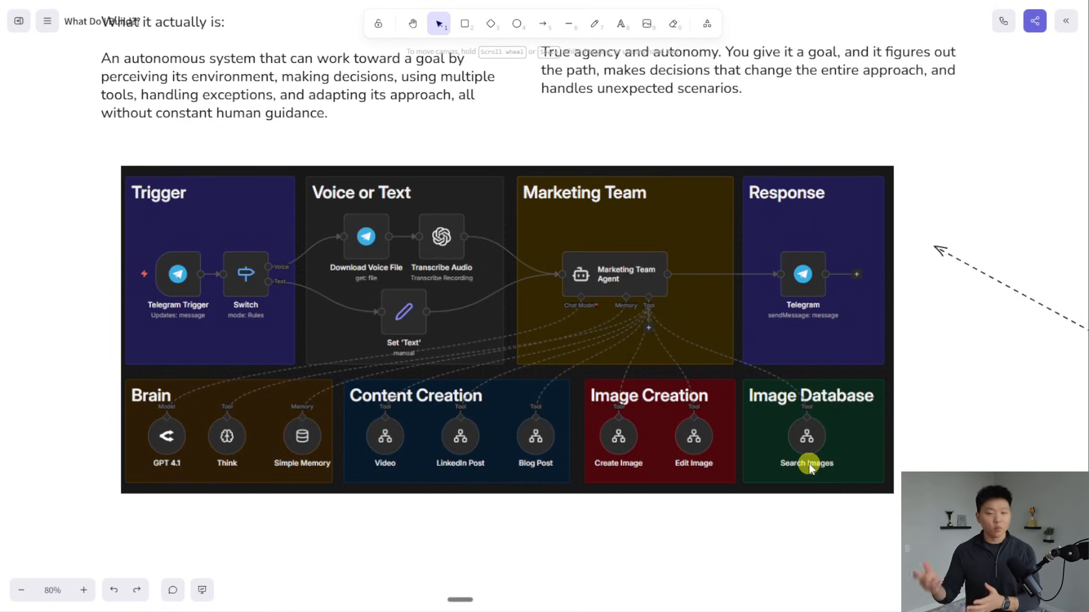
Step: Scroll down from the AI Agent section to the What Do I Build decision flowchart
scroll("down", 3)
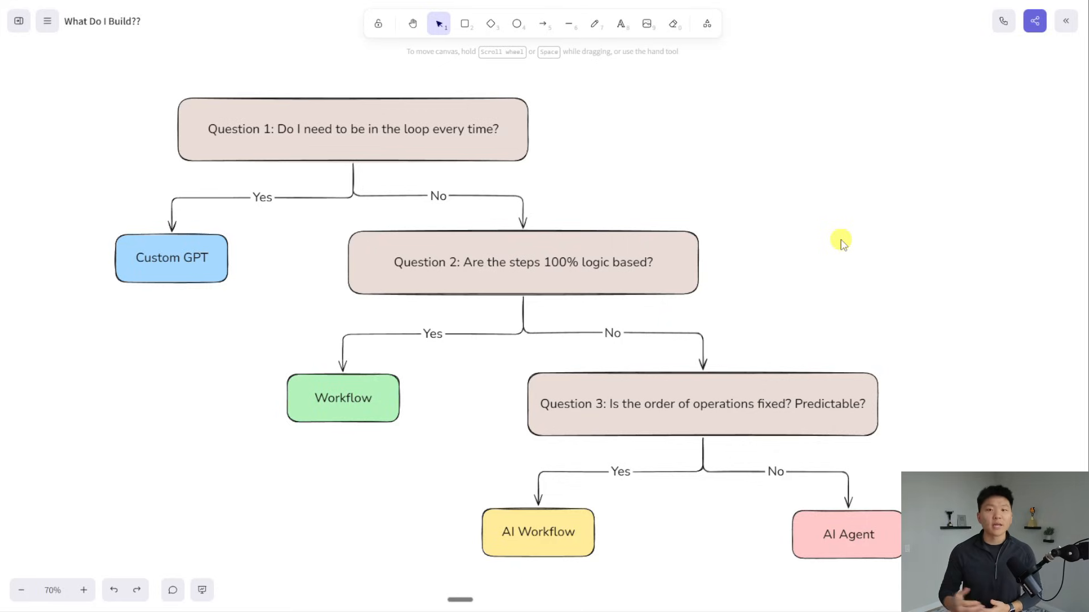
mouse_move(722, 196)
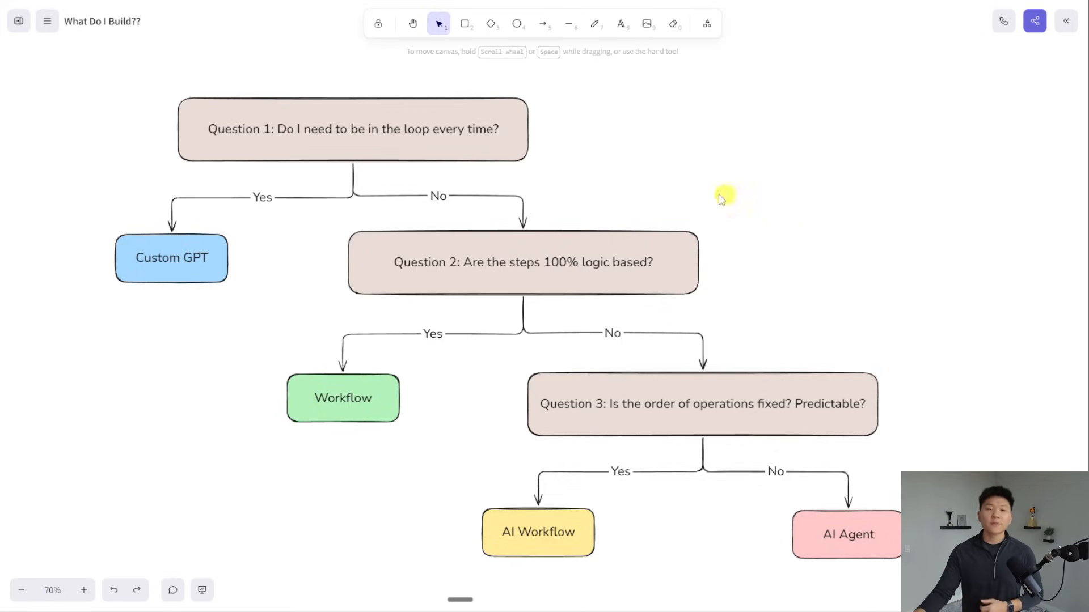
mouse_move(633, 155)
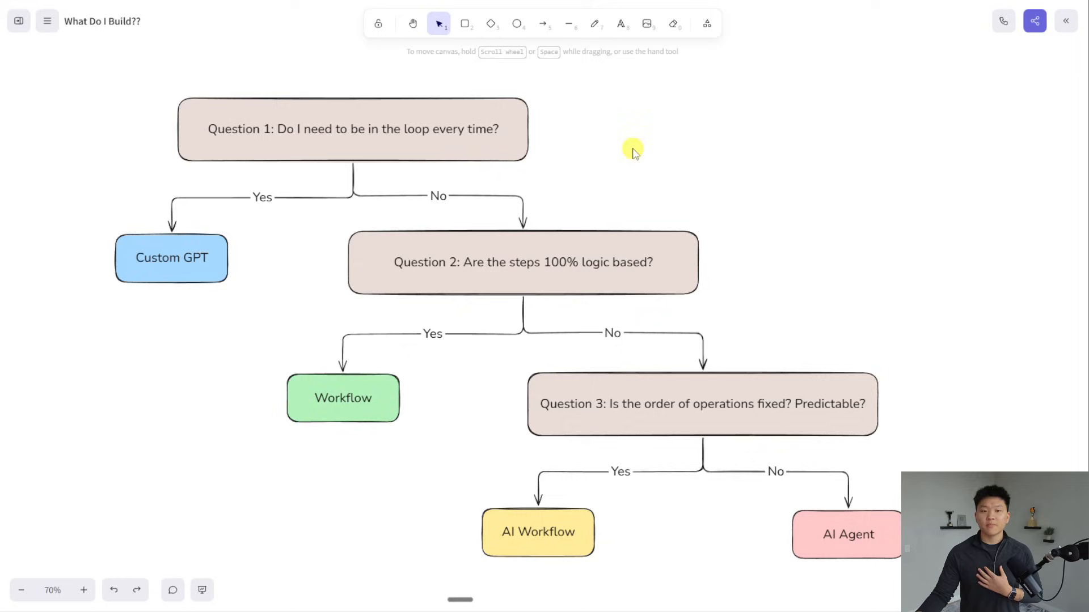
left_click(171, 257)
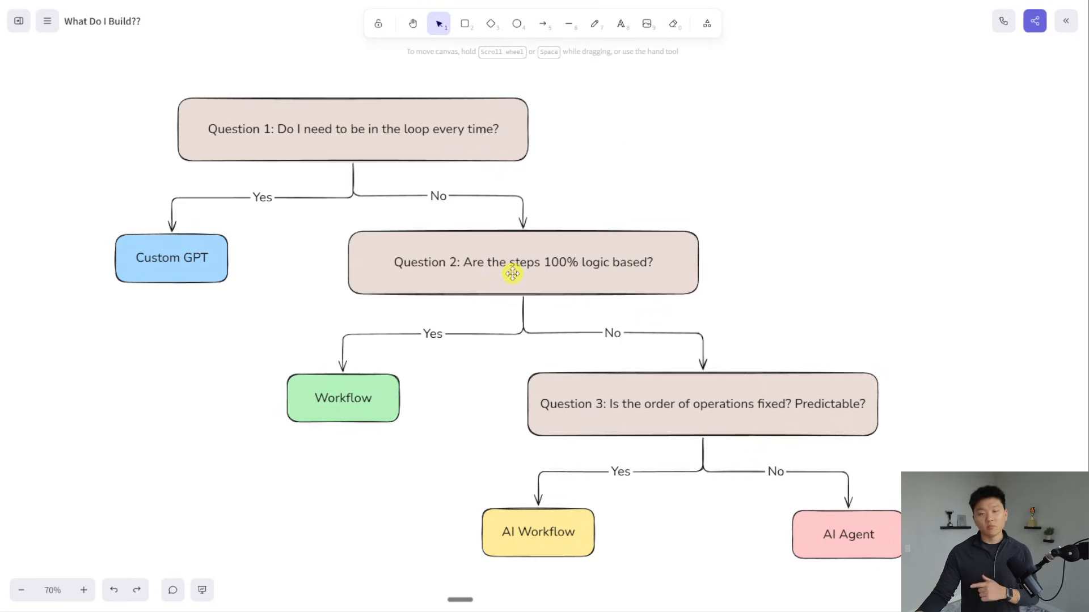
mouse_move(812, 266)
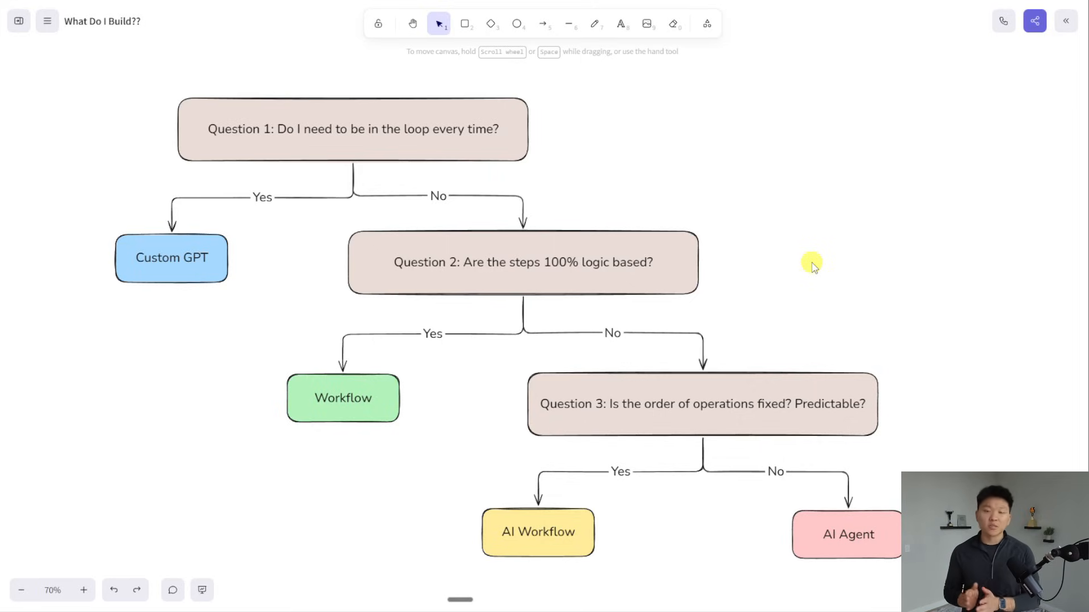
left_click(342, 398)
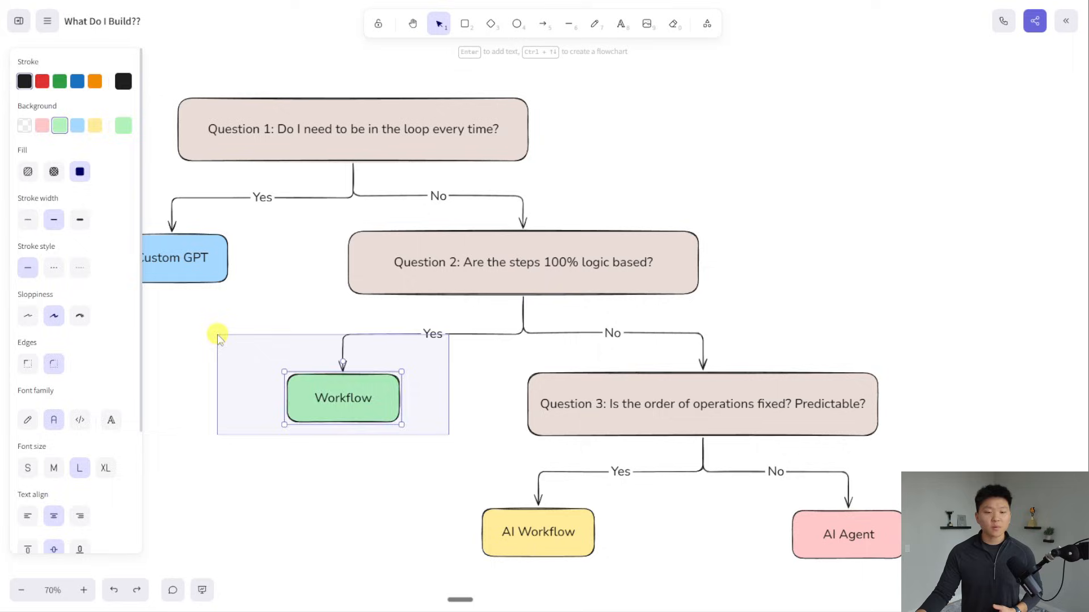
left_click(961, 372)
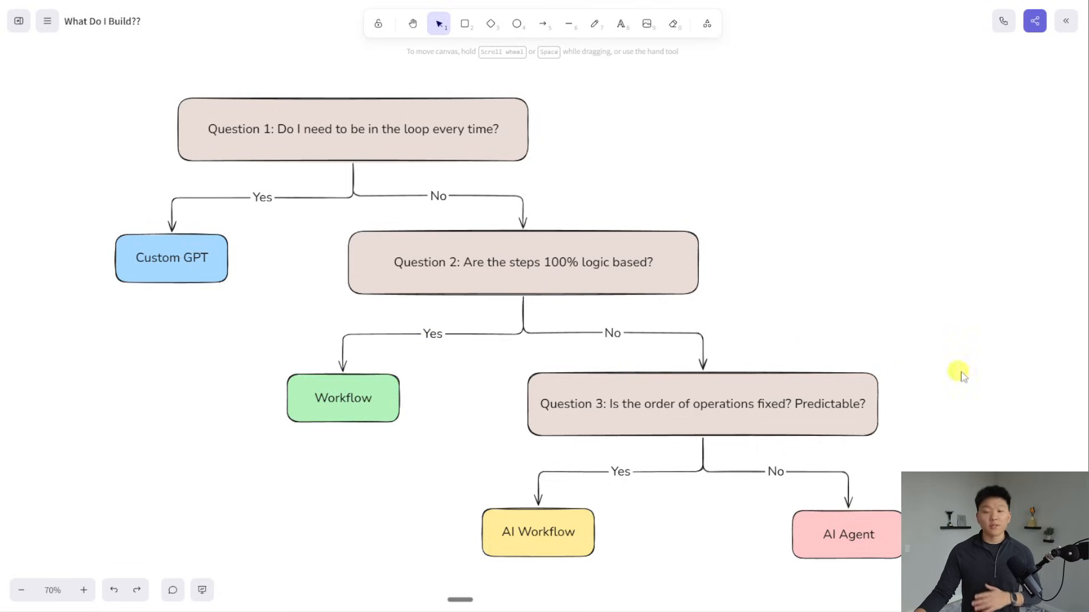
mouse_move(975, 377)
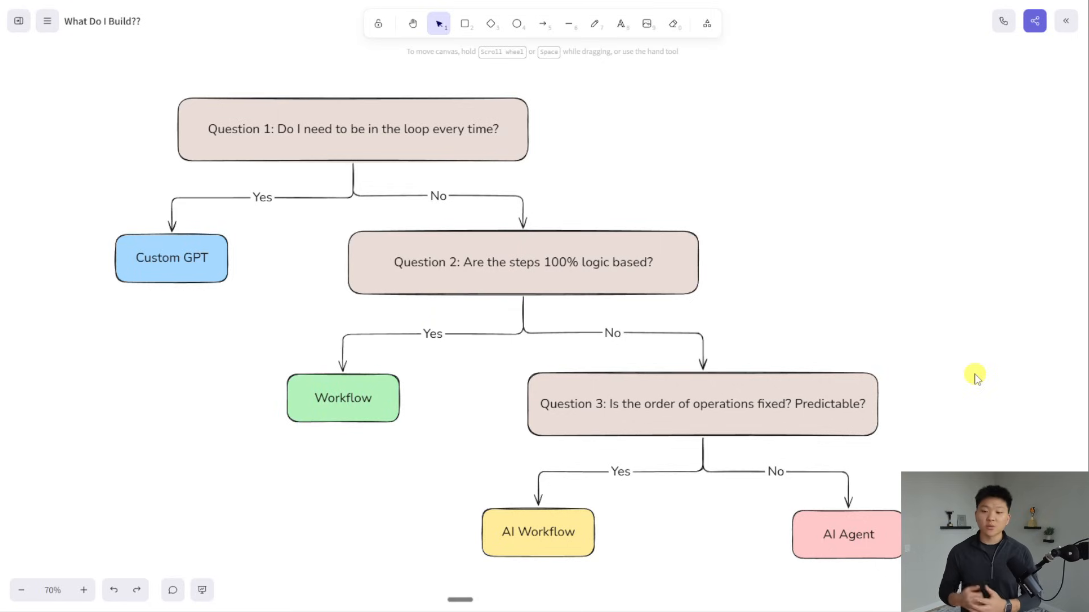
left_click(537, 532)
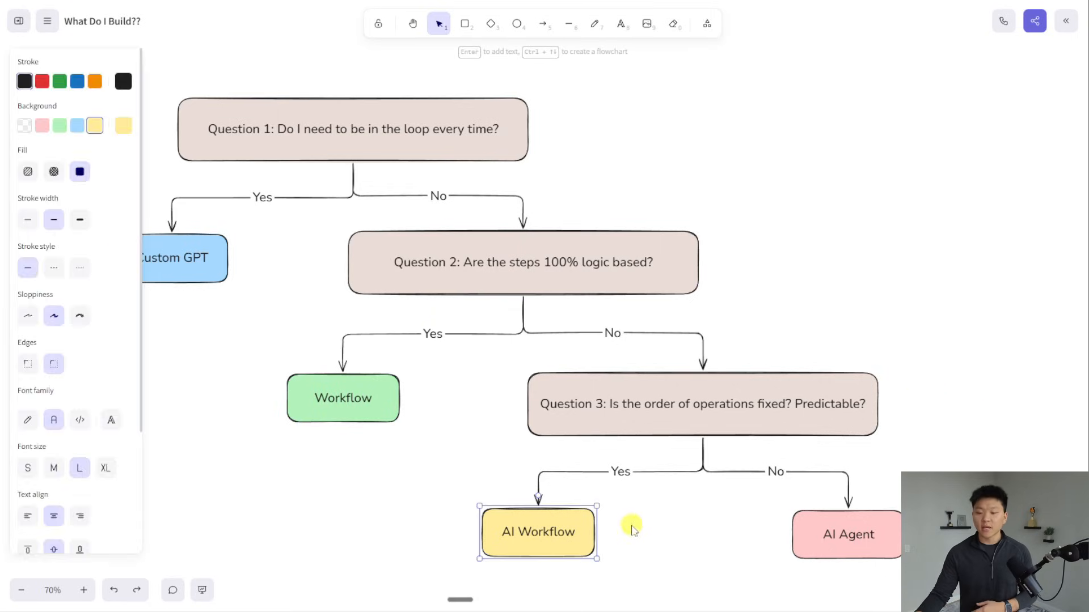
left_click(632, 524)
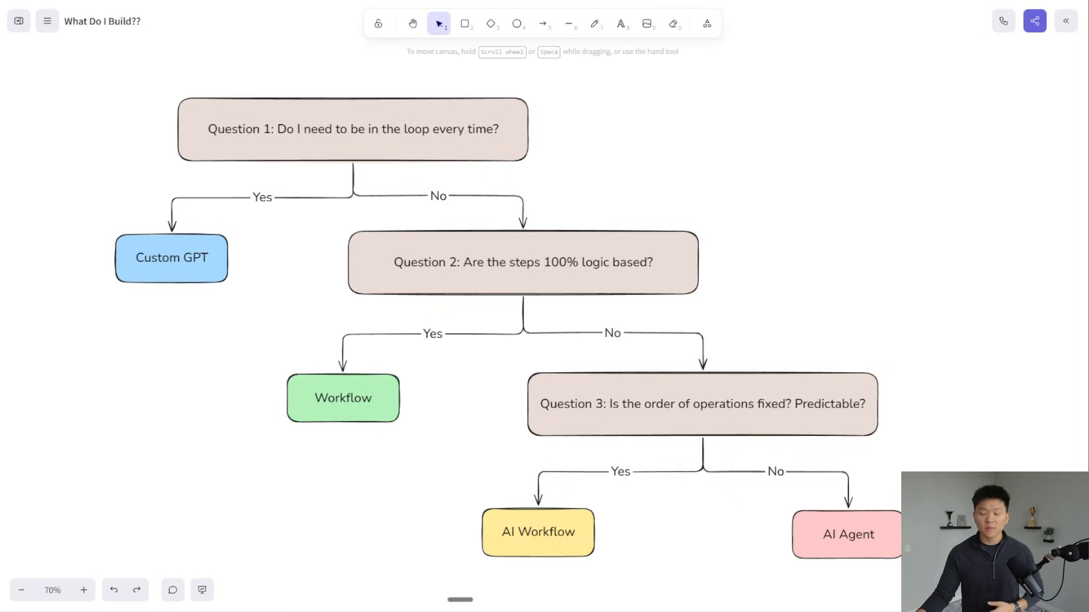
mouse_move(955, 465)
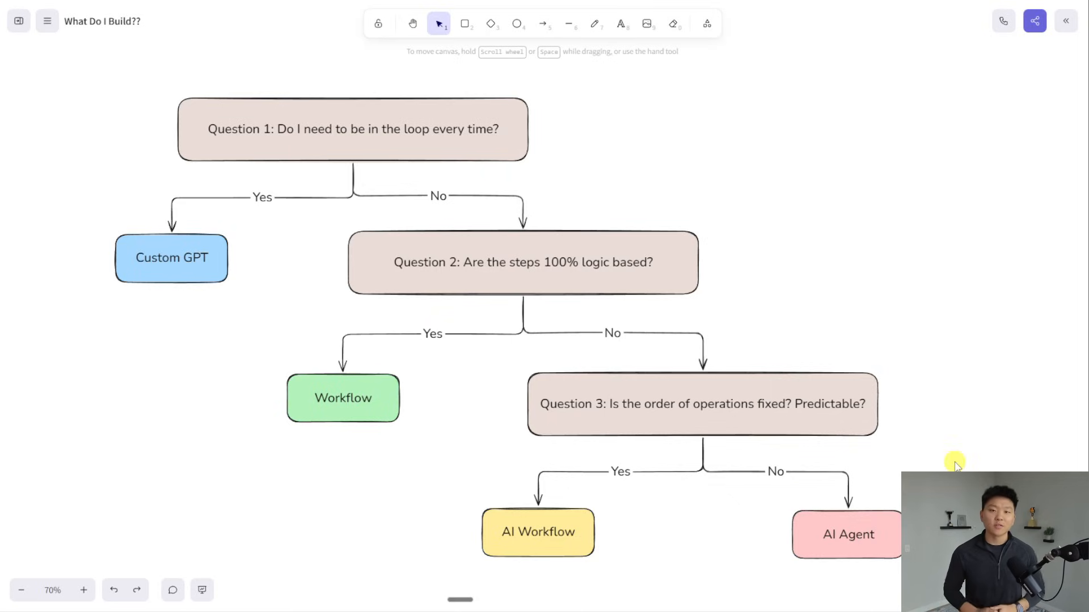
mouse_move(861, 252)
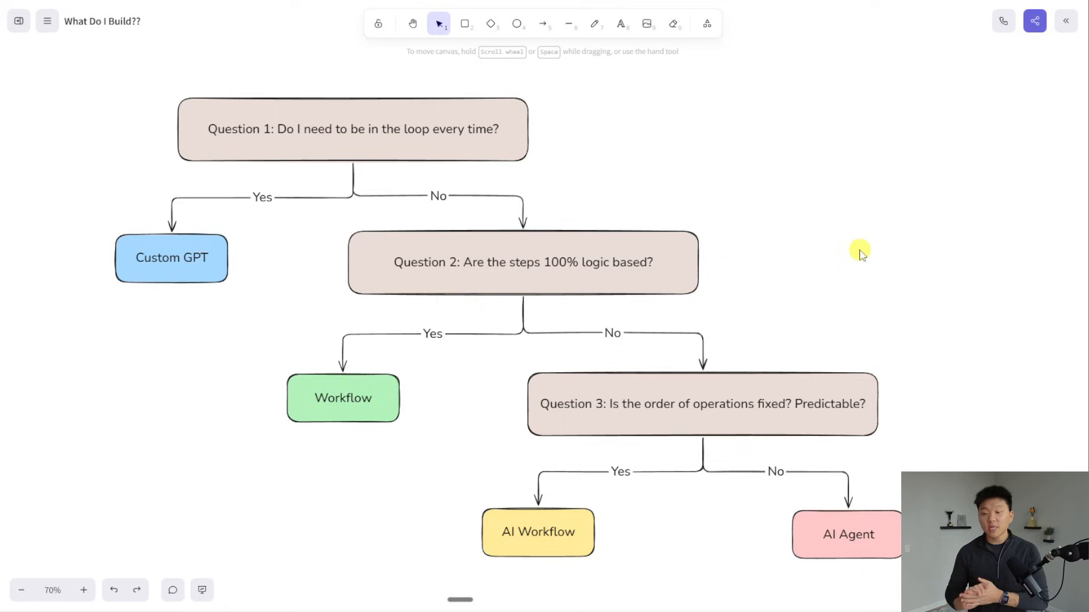
left_click(702, 404)
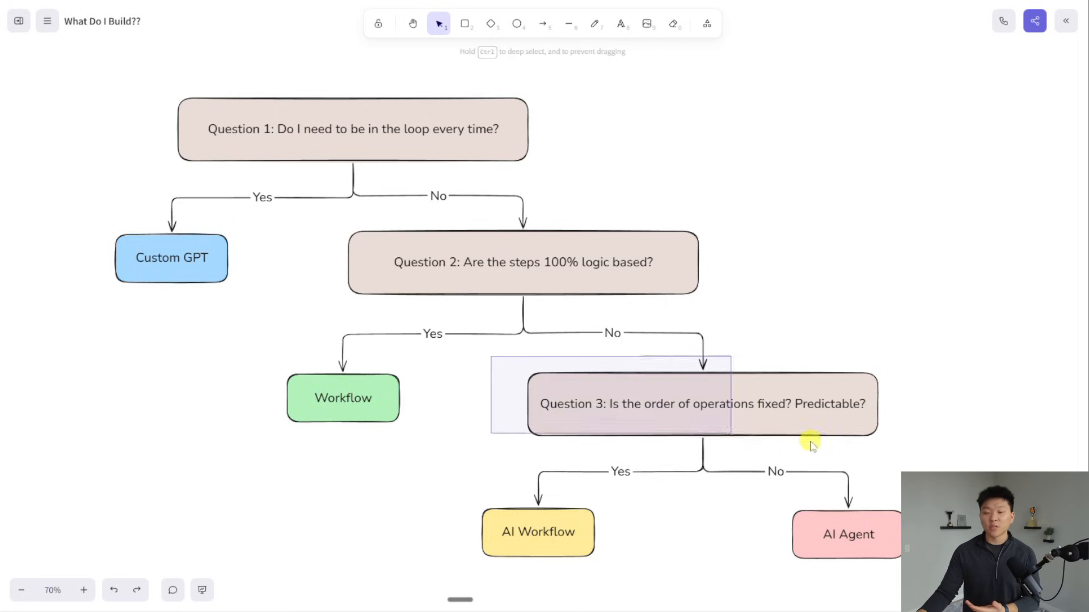
left_click(701, 404)
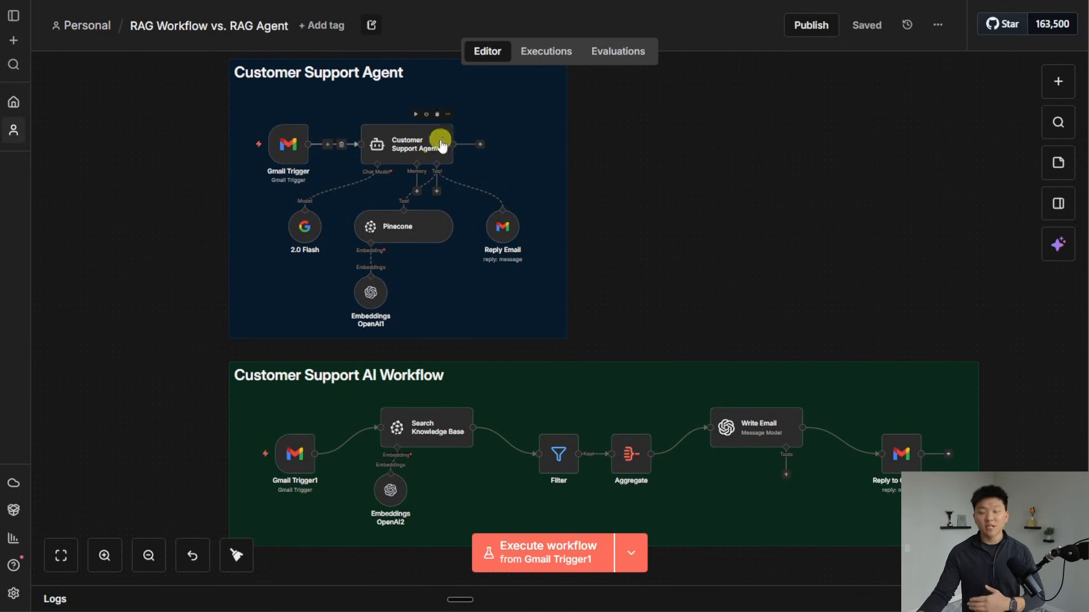
mouse_move(653, 187)
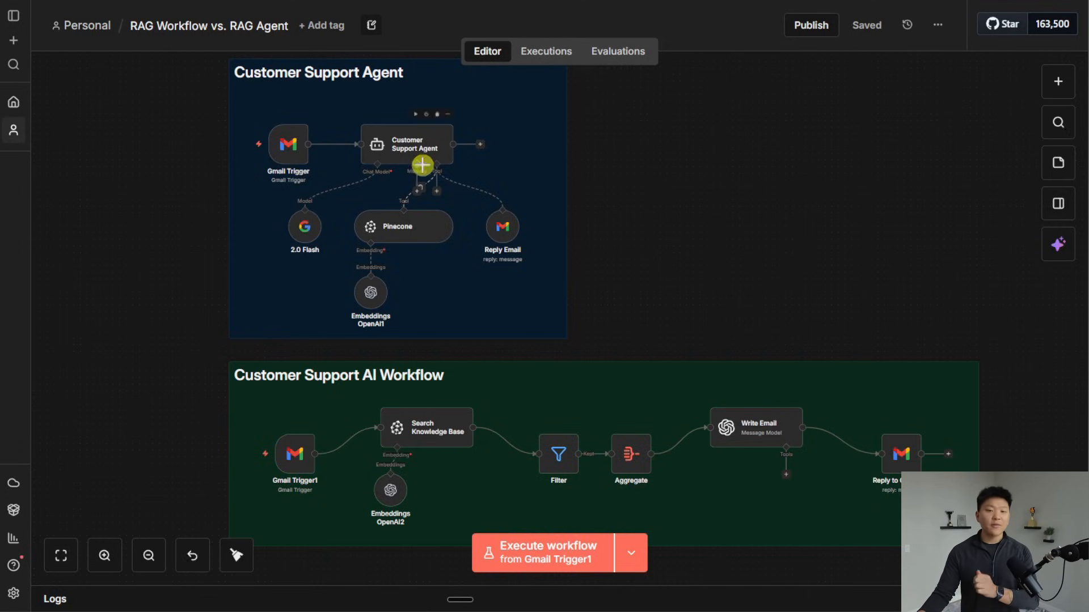
mouse_move(698, 269)
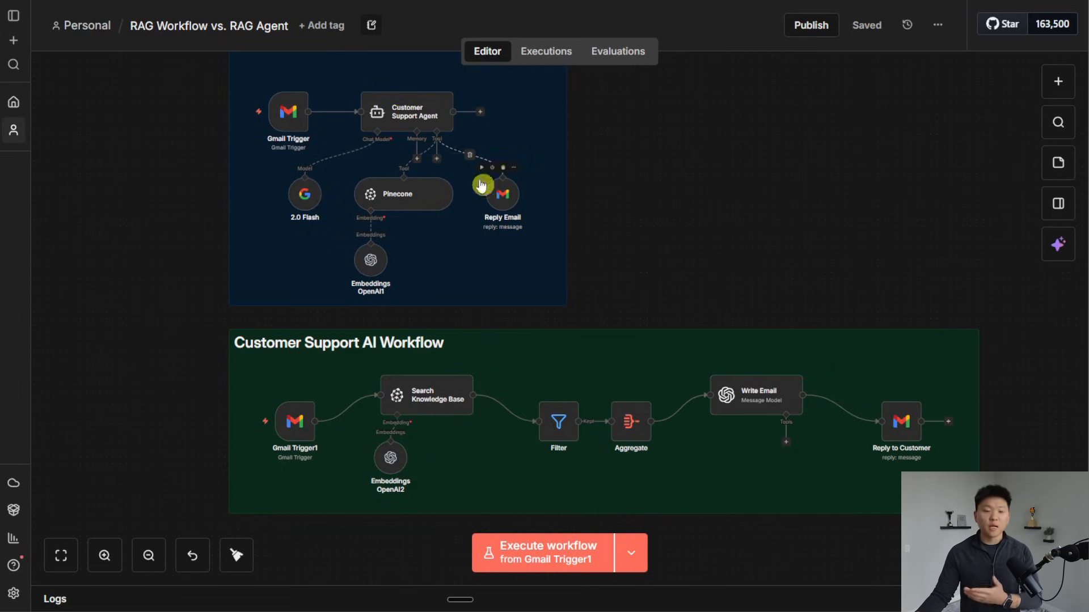
mouse_move(651, 171)
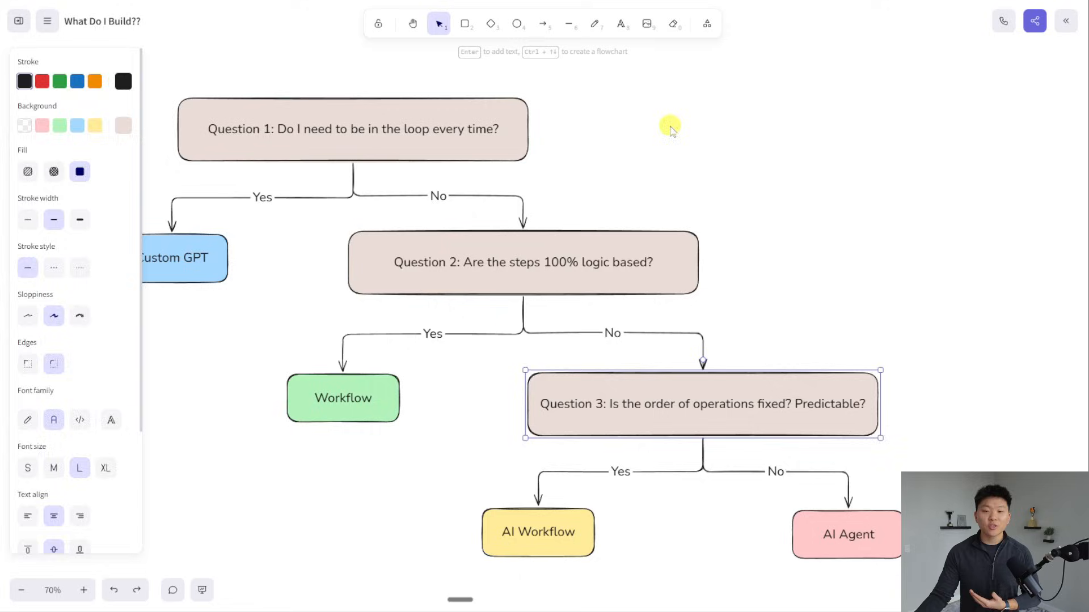
Step: Return to the decision flowchart and select the Question 3 box
left_click(798, 197)
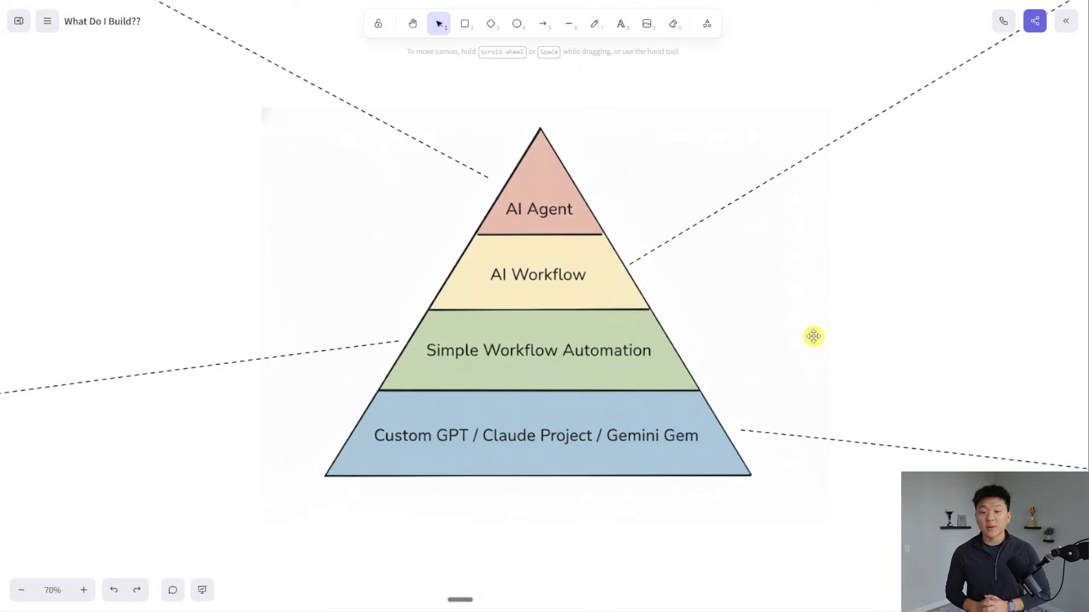
mouse_move(826, 509)
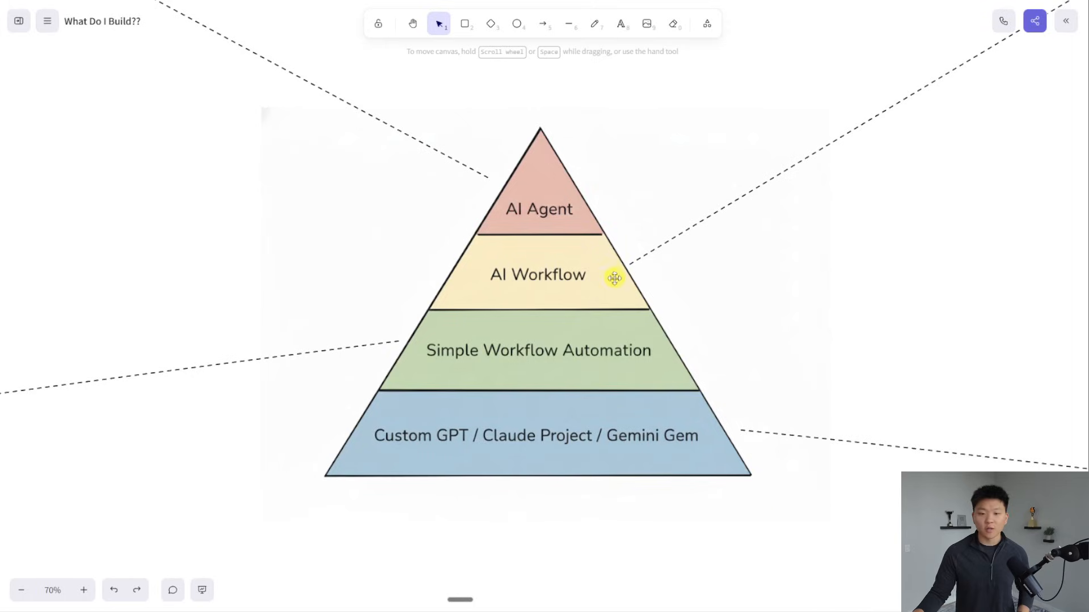
mouse_move(688, 134)
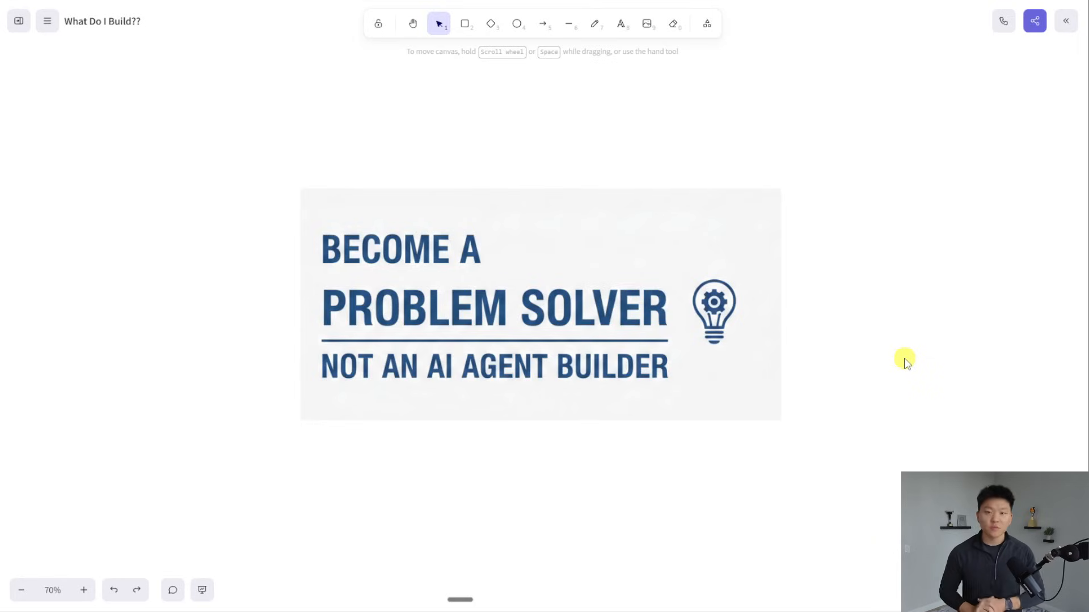
mouse_move(835, 321)
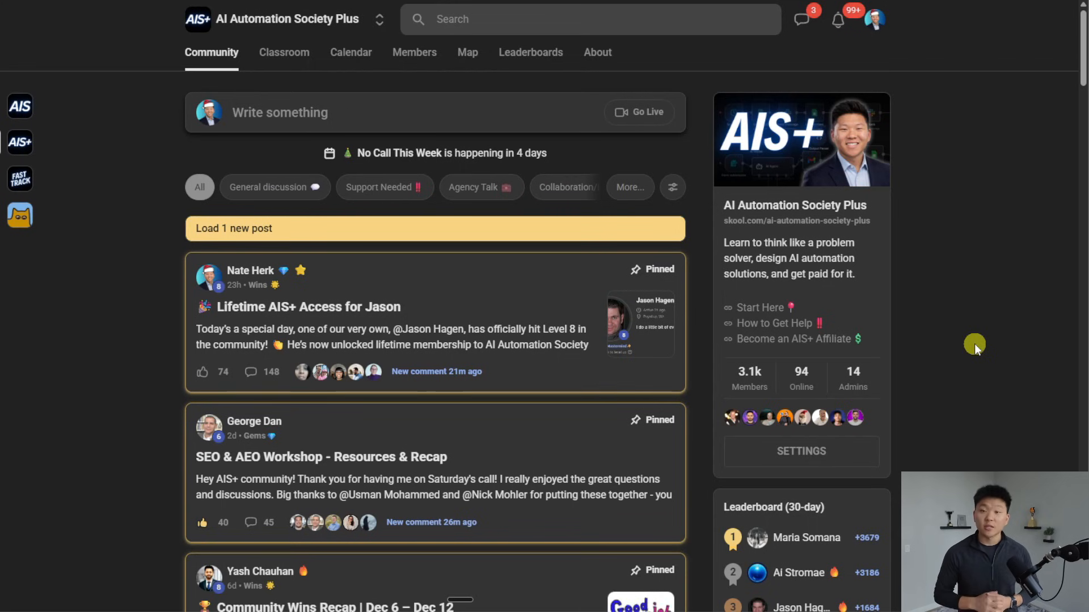
scroll("down", 3)
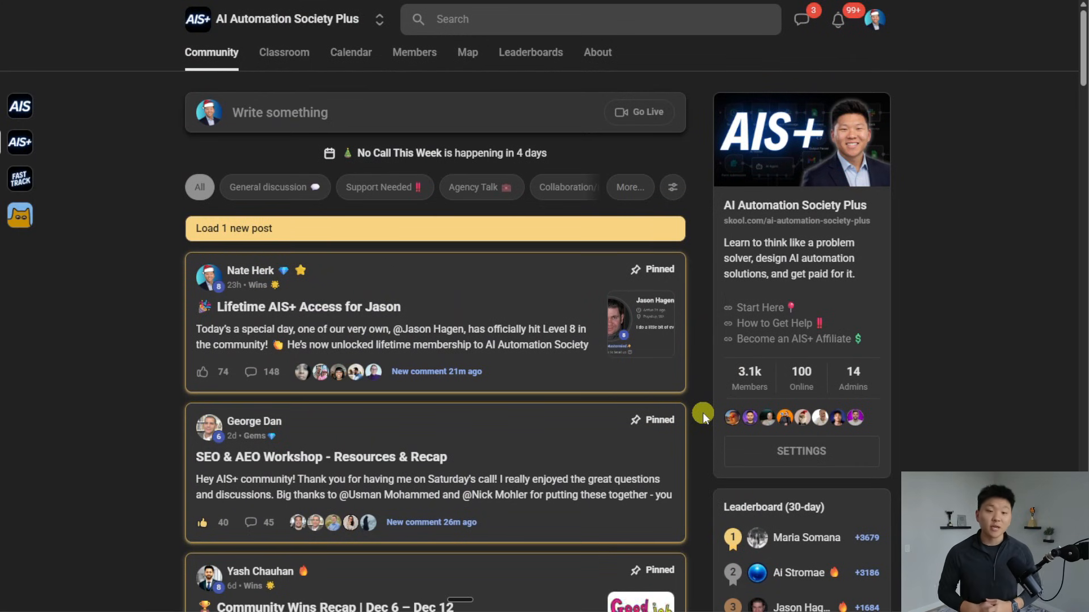
left_click(284, 52)
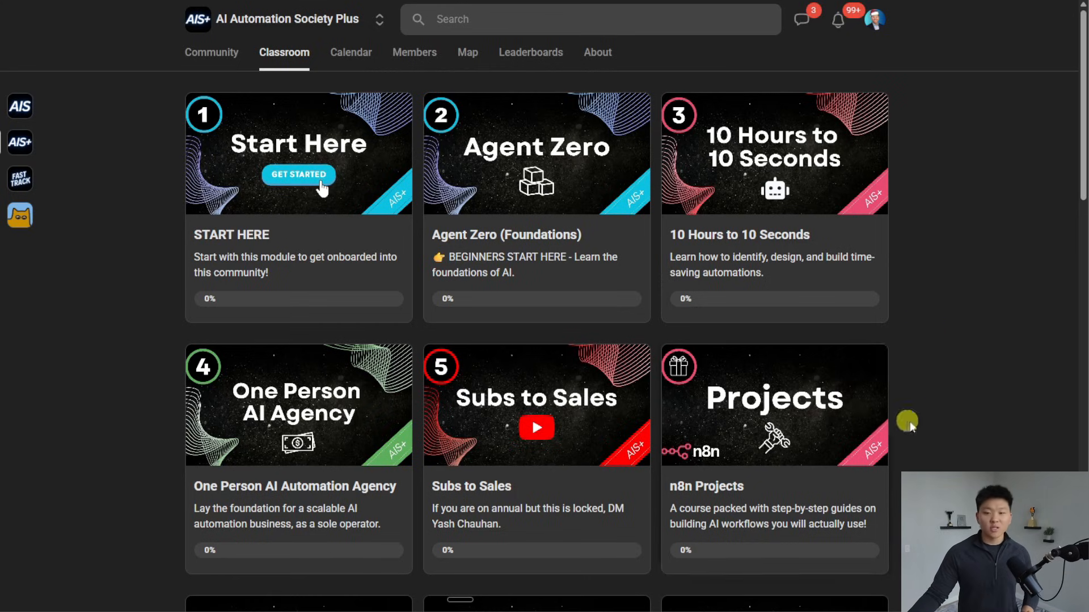
mouse_move(920, 429)
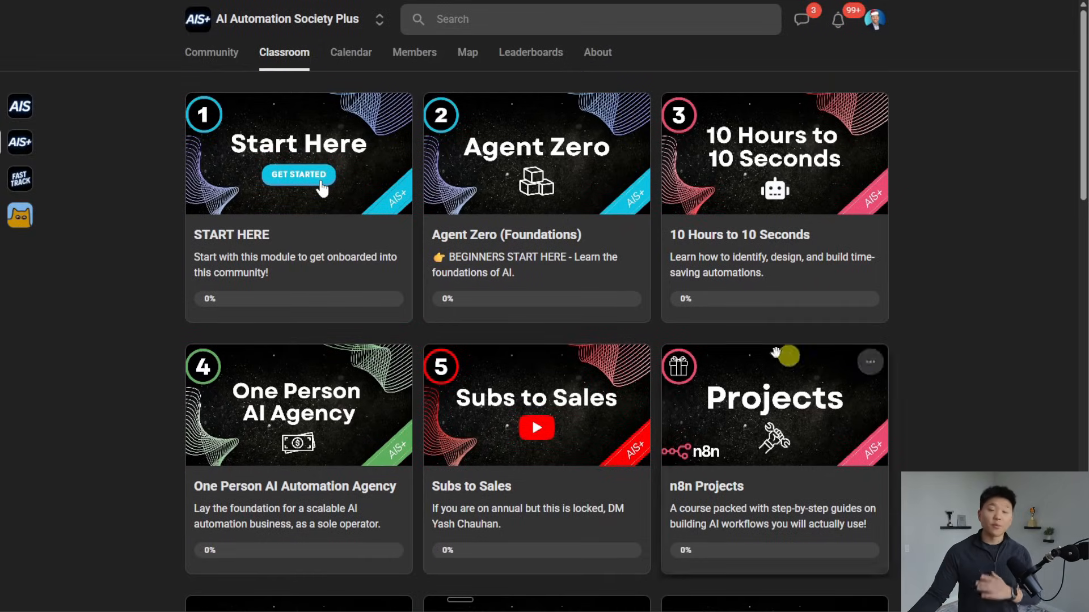
left_click(211, 53)
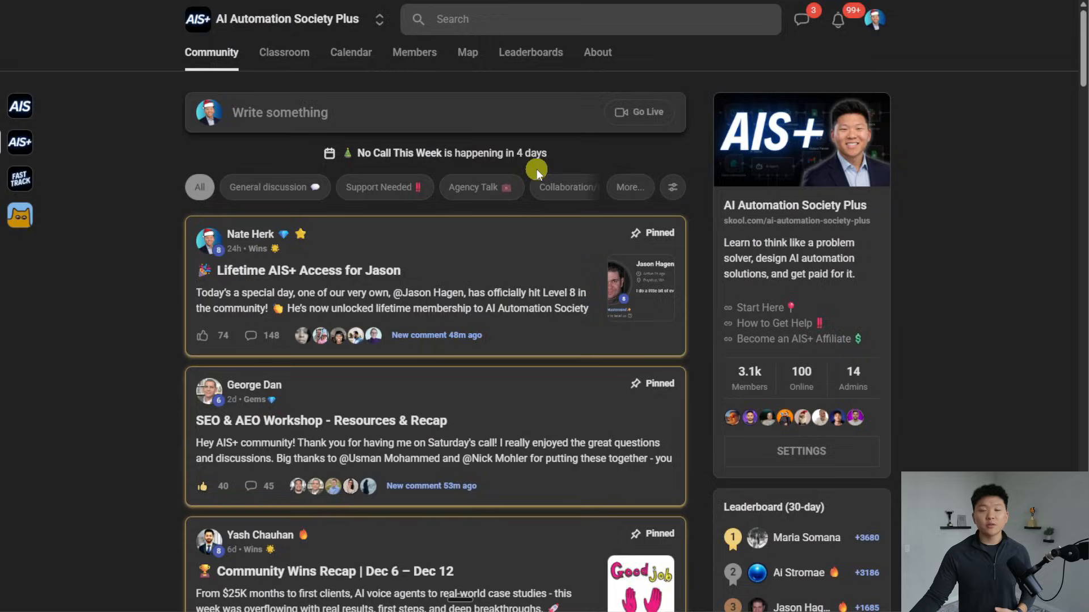